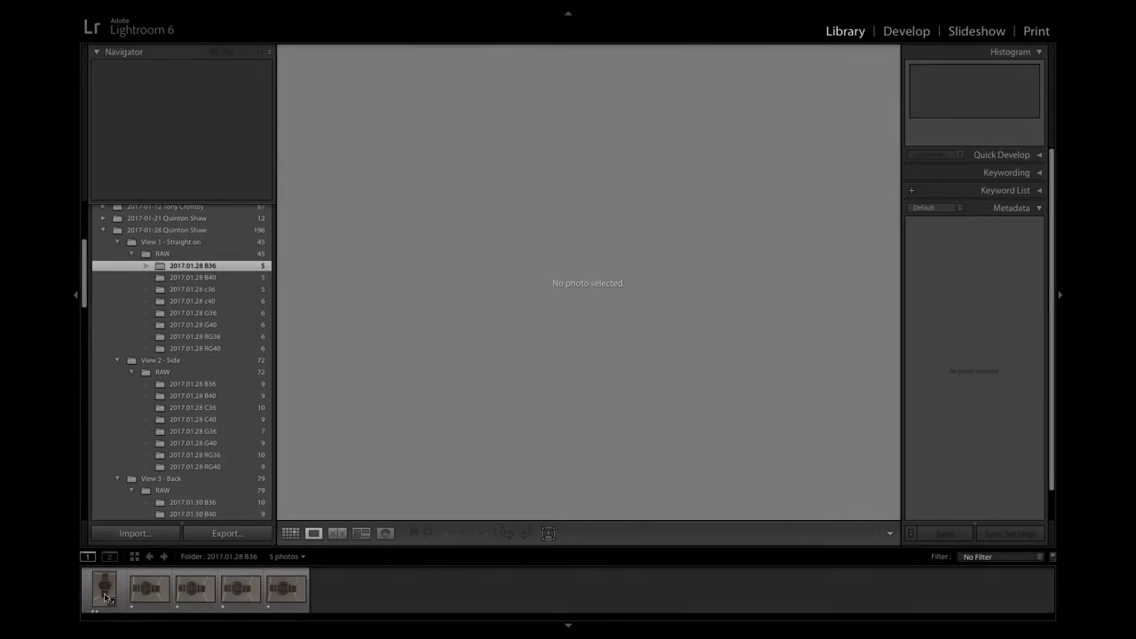
Select the angled front watch photo from the shoot folders and take it into Develop
click(102, 589)
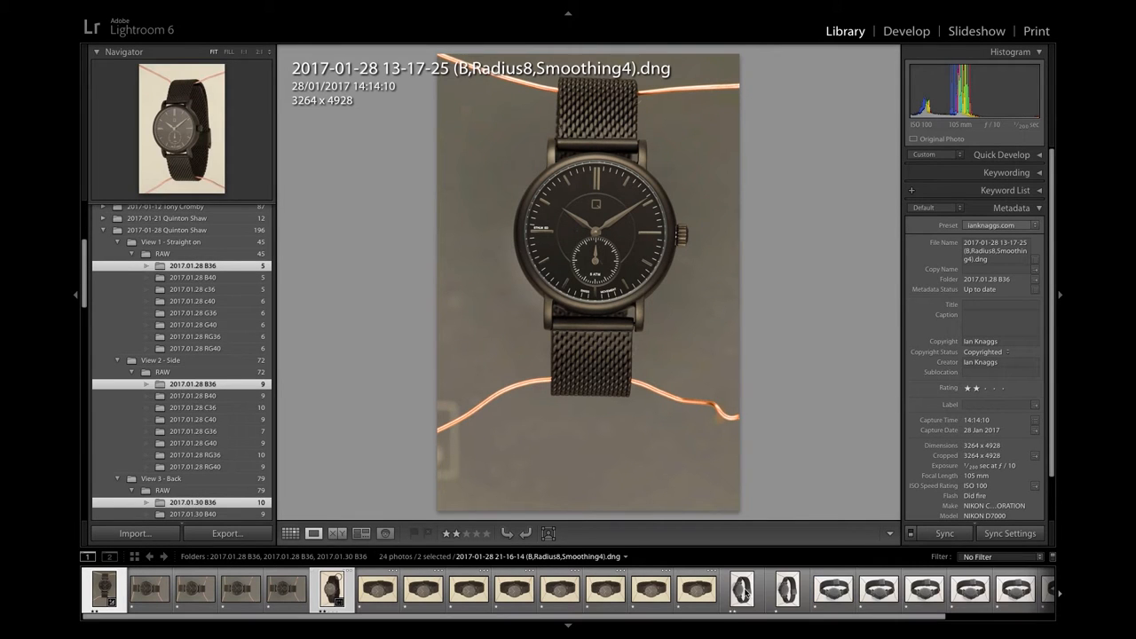
click(742, 590)
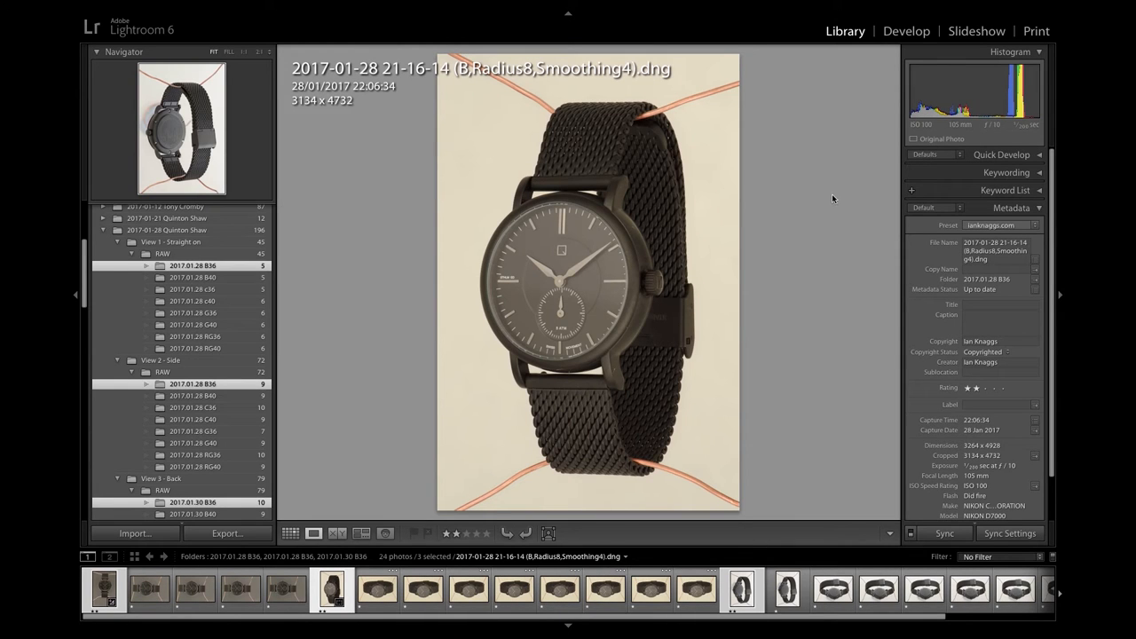
click(905, 30)
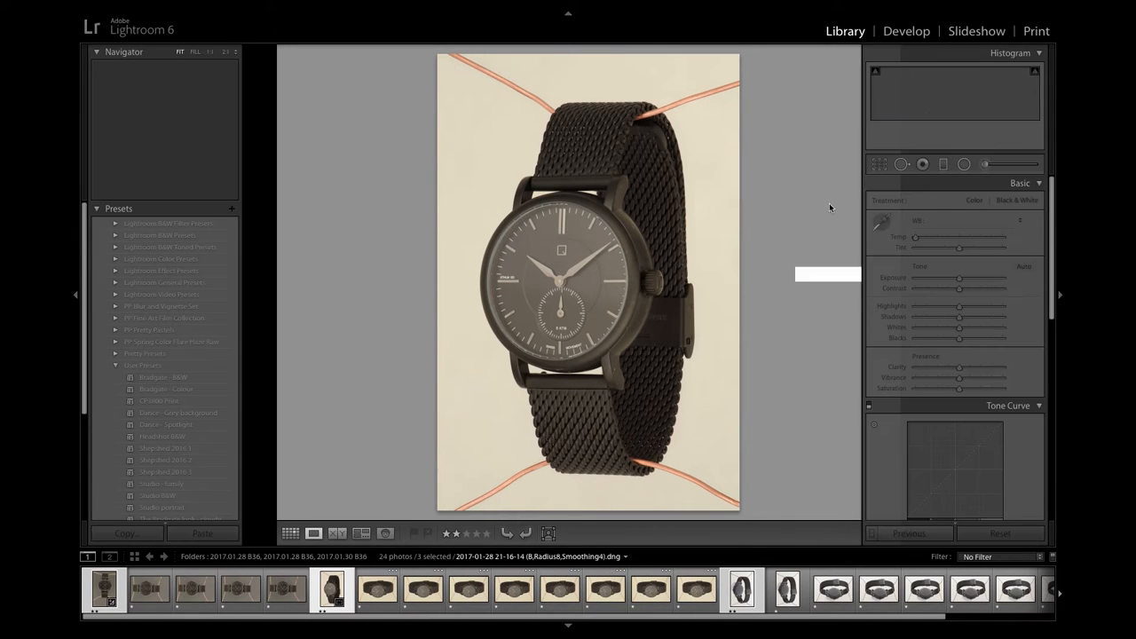
Raise Exposure and Whites on the angled view and cool the front view's Temp
click(905, 30)
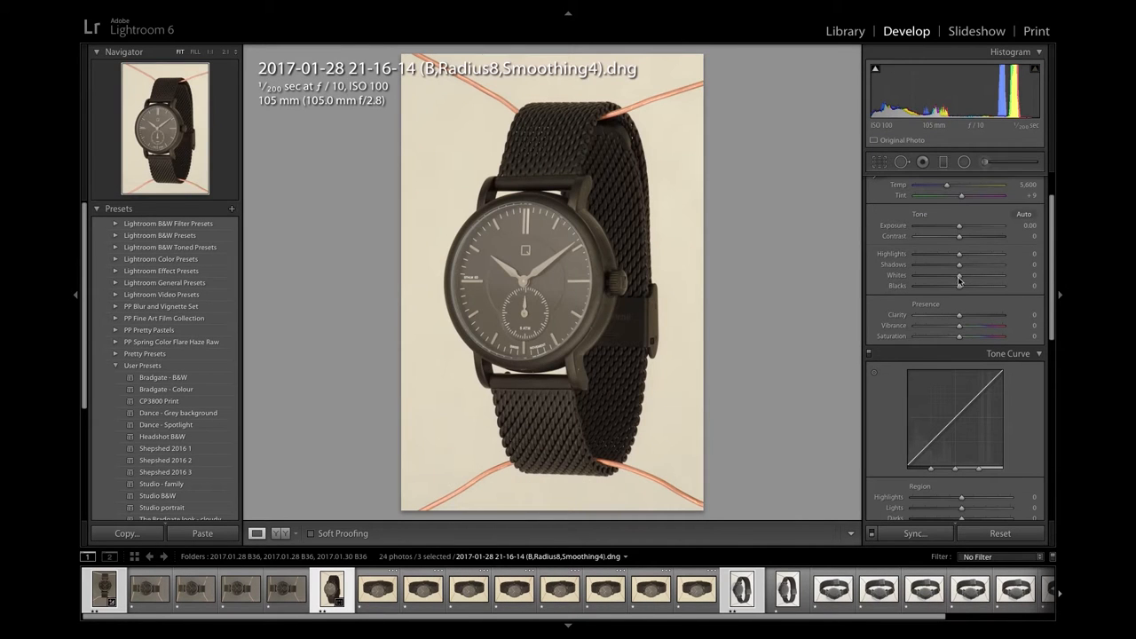
drag(958, 284, 986, 284)
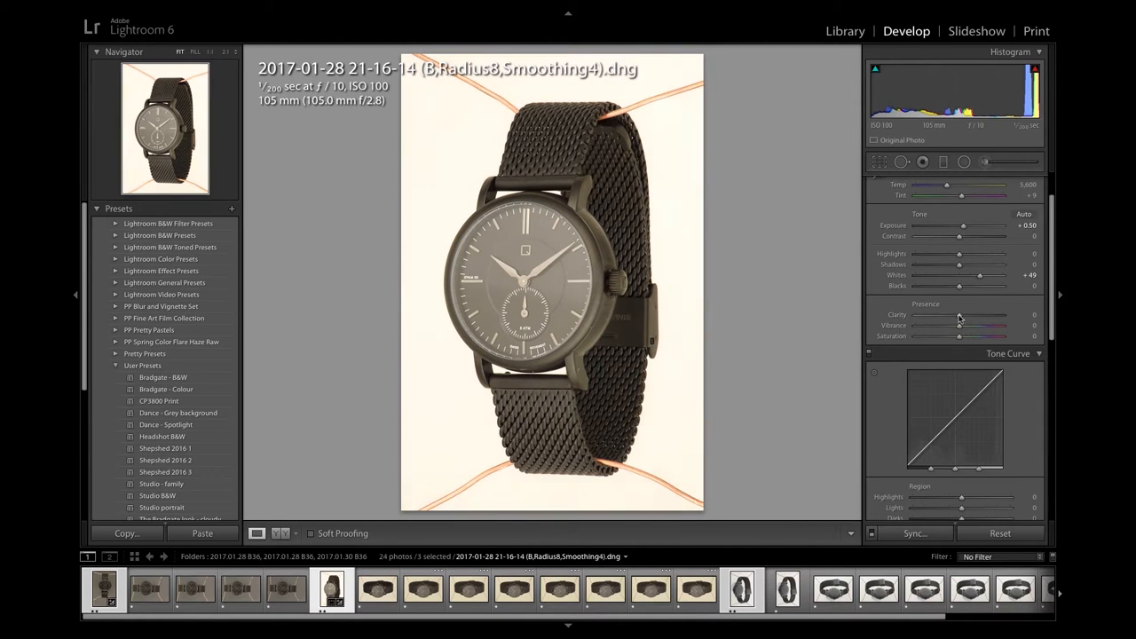
drag(959, 316, 967, 316)
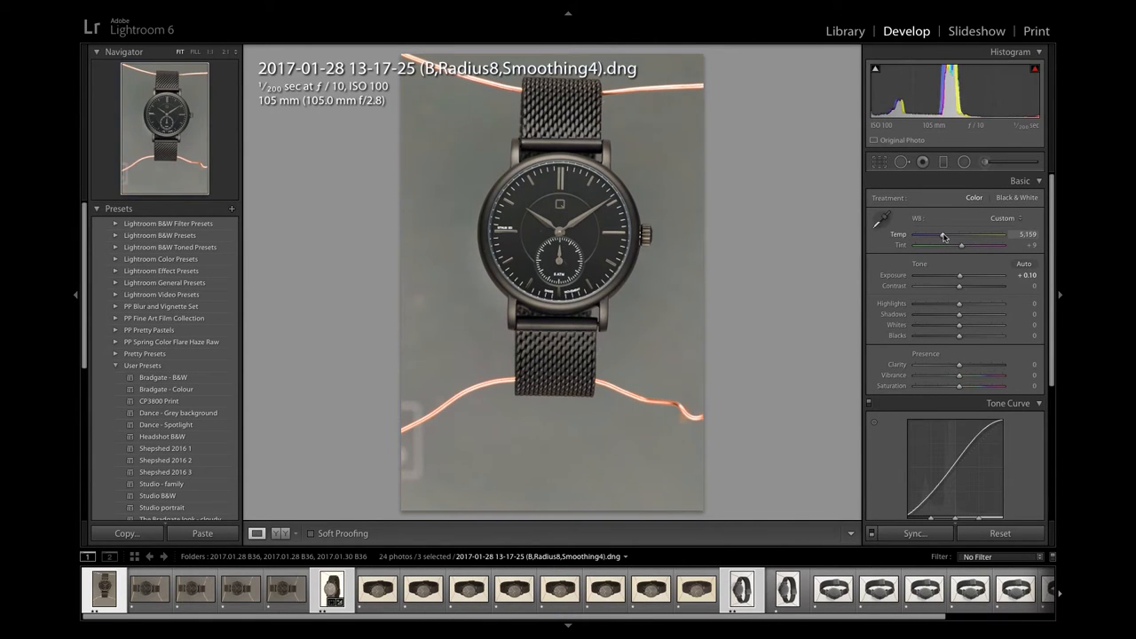
drag(955, 234, 943, 234)
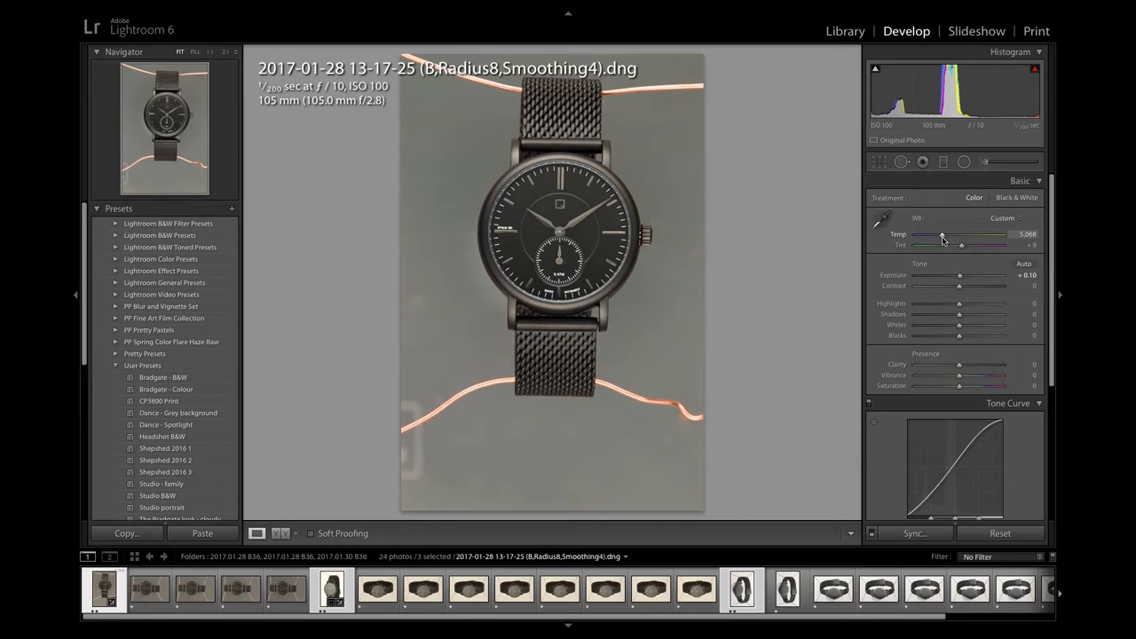
Step through the angled, front and back views to finish adjustments, then bring up export for all three
click(330, 589)
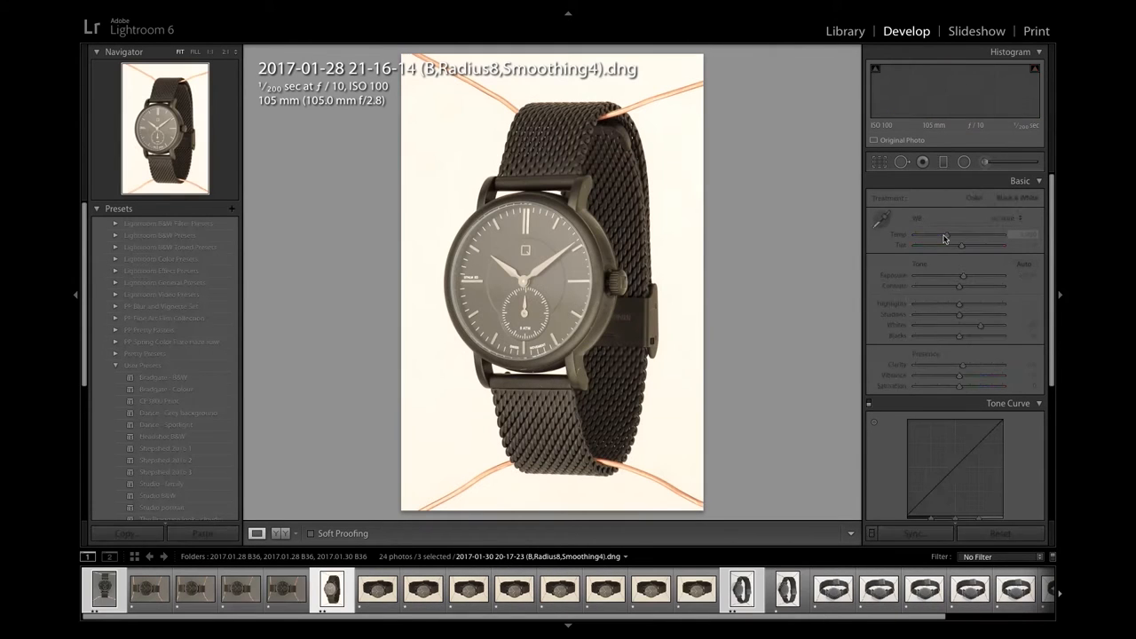
click(1016, 197)
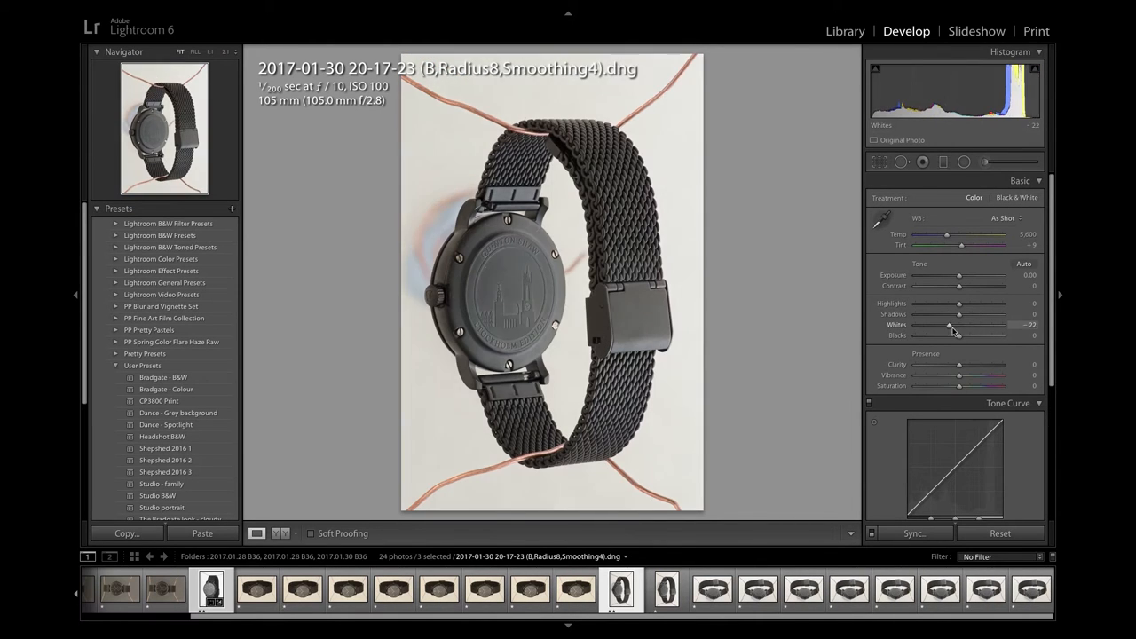
click(330, 590)
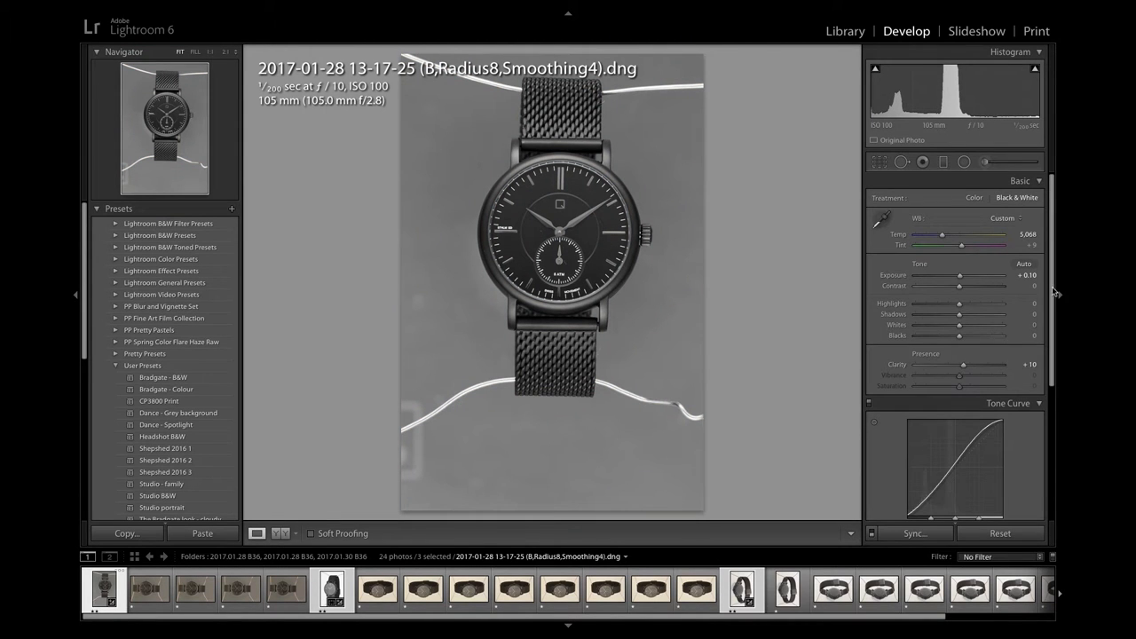
click(877, 161)
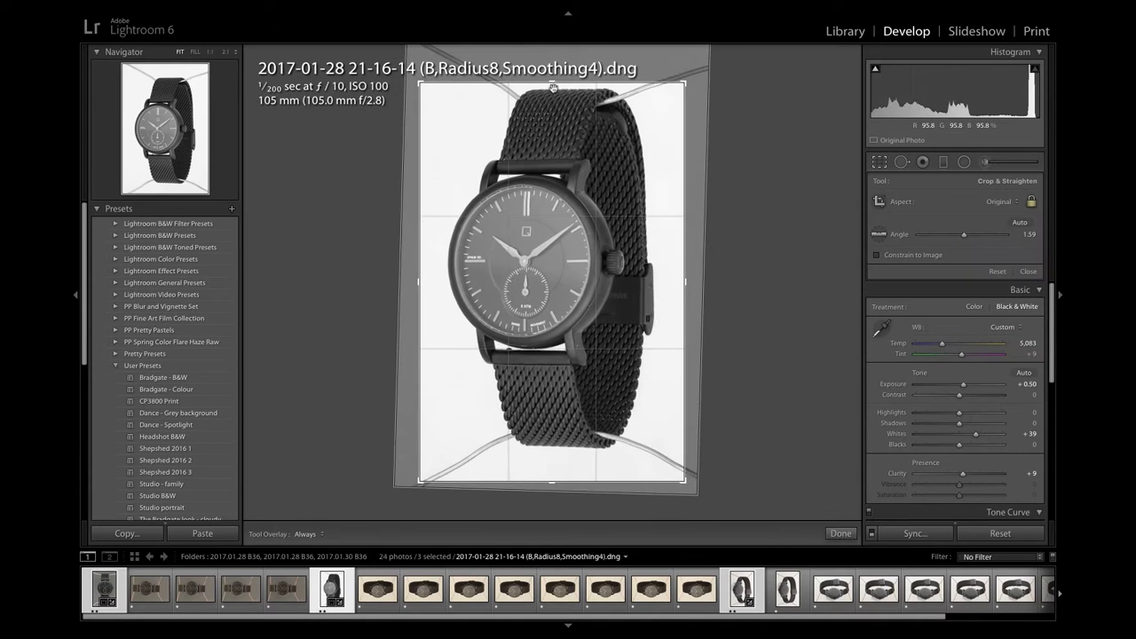
click(839, 533)
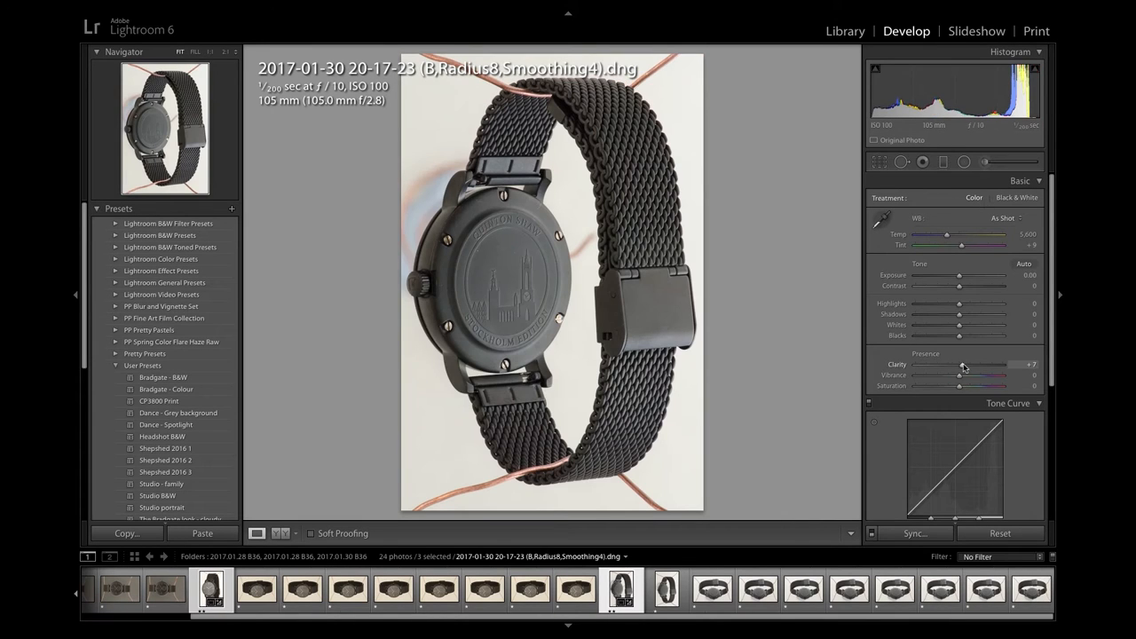
click(334, 590)
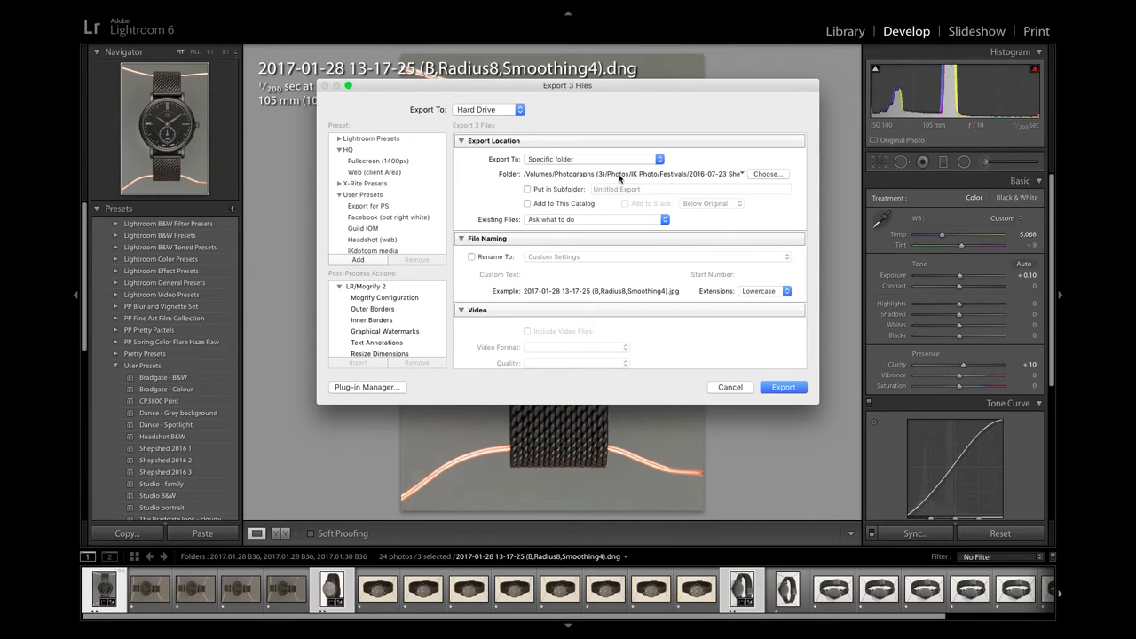
Create a new export folder and export the three photos as 16-bit TIFF
click(766, 174)
text(B)
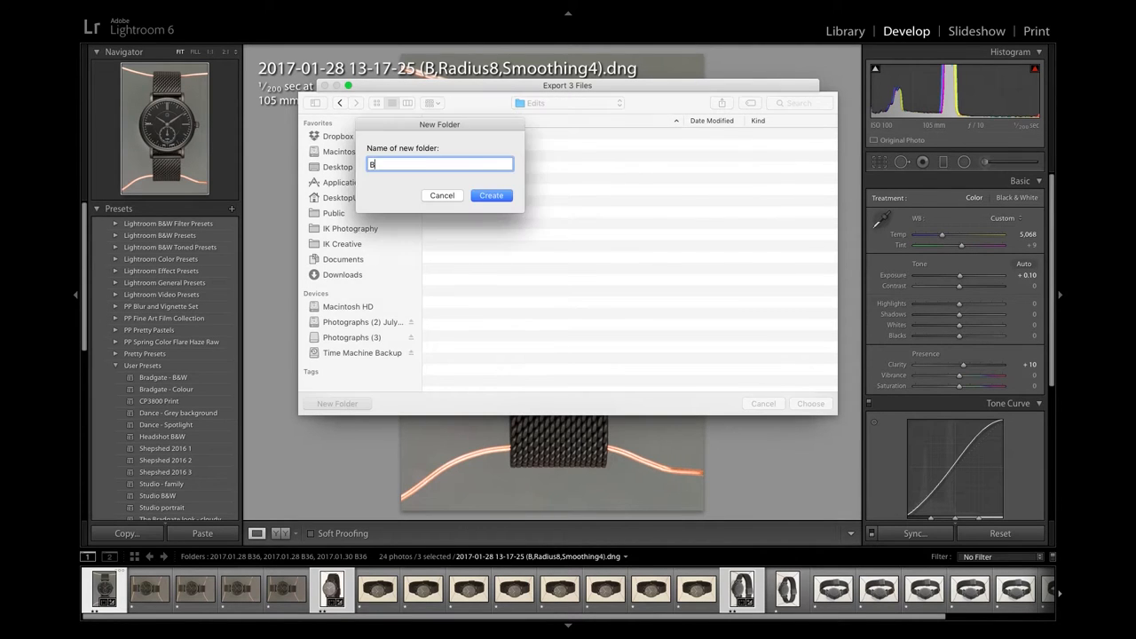
click(442, 195)
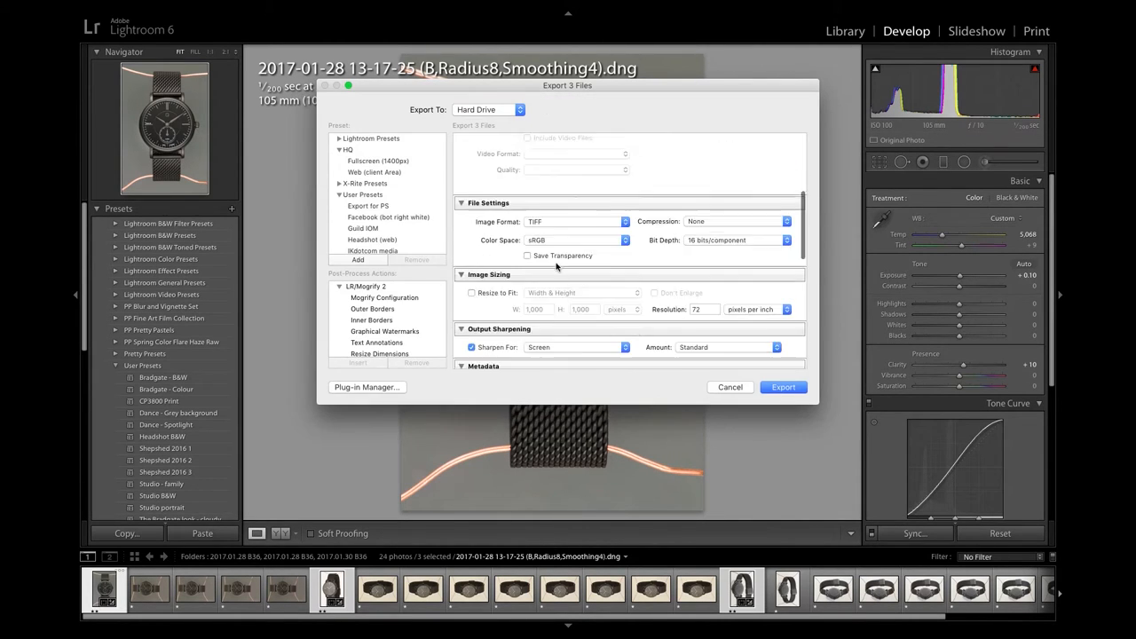
click(783, 387)
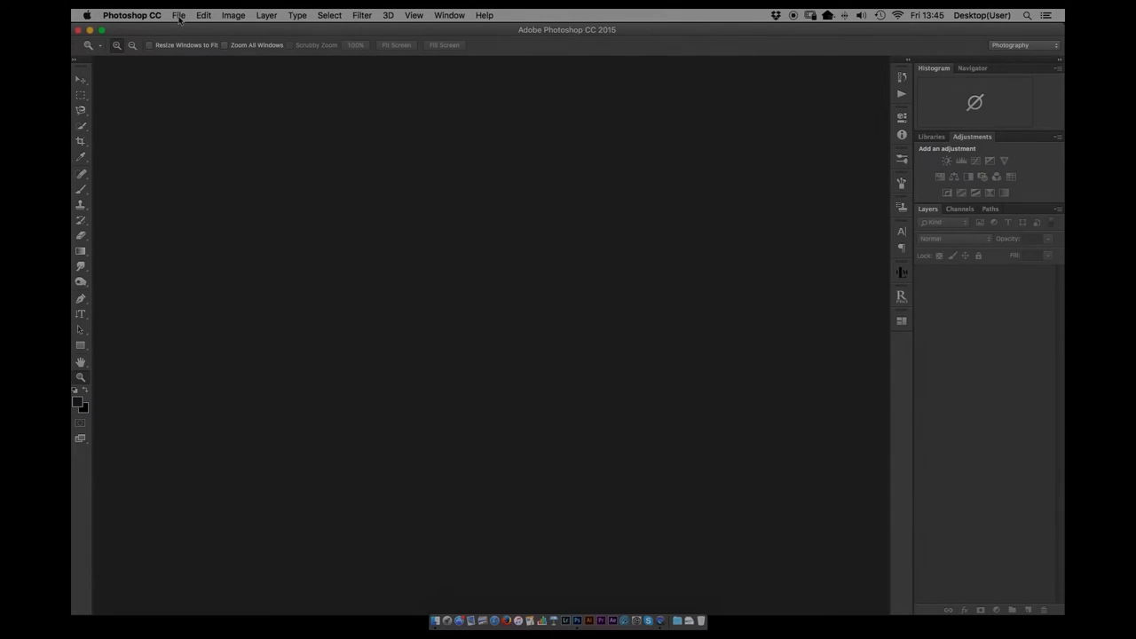
Open the exported View 1 watch TIFF
click(177, 14)
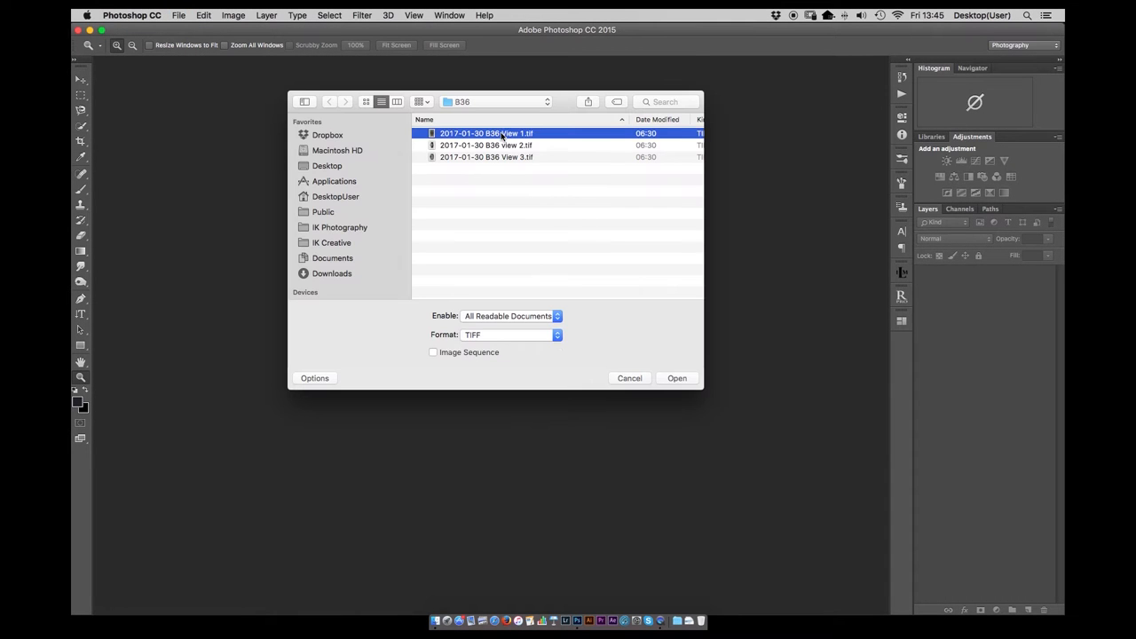
click(677, 378)
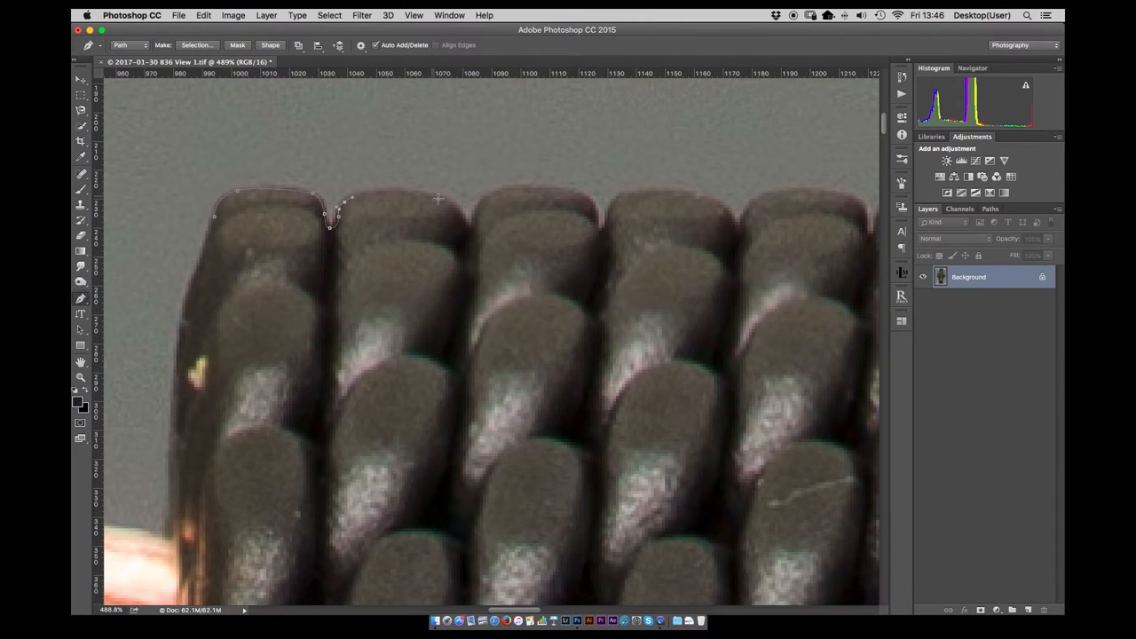
Start the Pen path with anchor points along the strap's top mesh edge
click(470, 222)
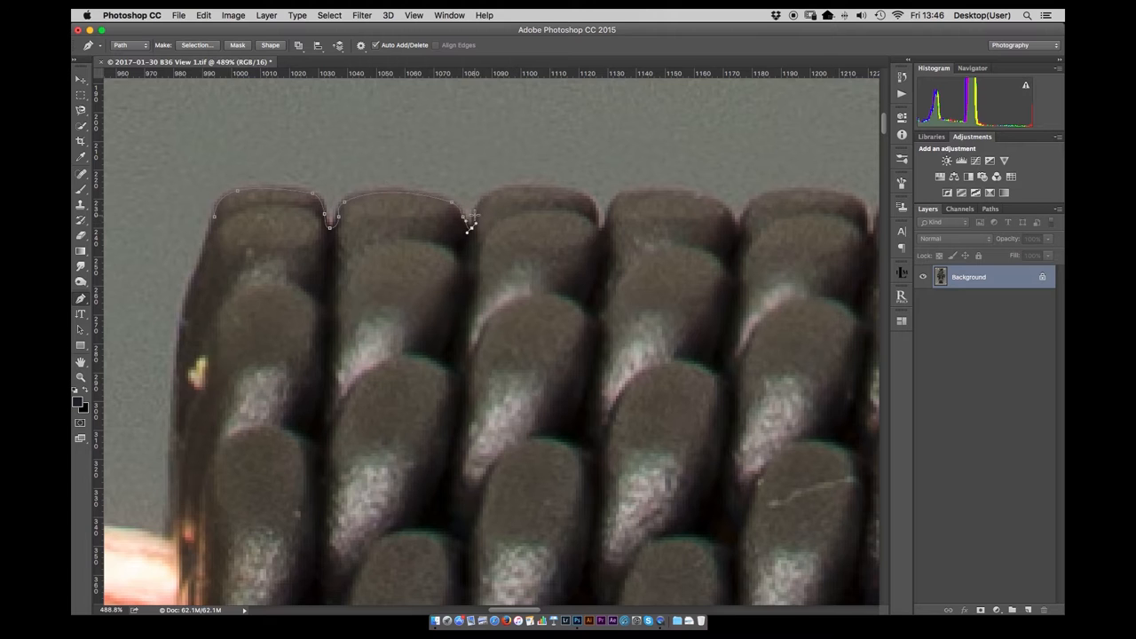
click(600, 231)
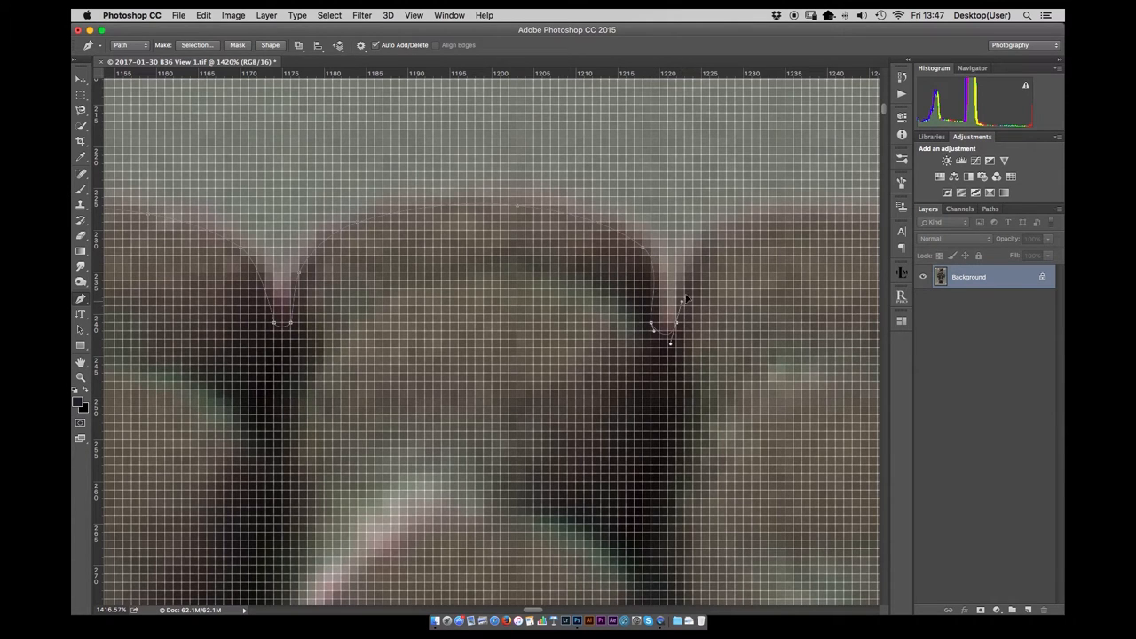
scroll(right, 3)
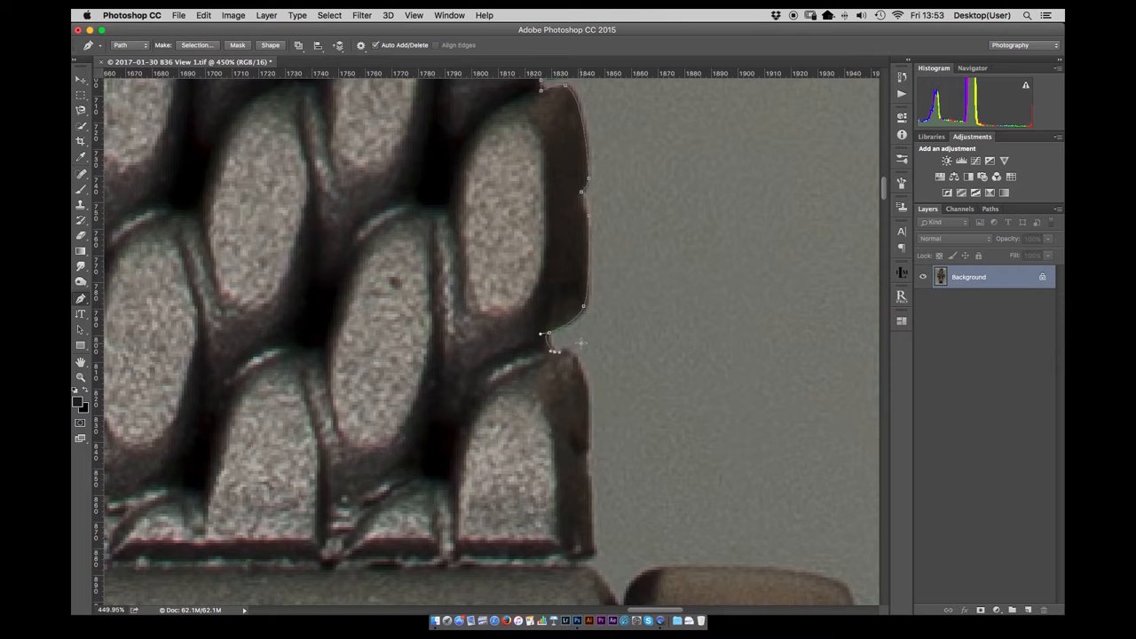
Carry the Pen path around the strap's right end and back up its left edge
scroll(down, 3)
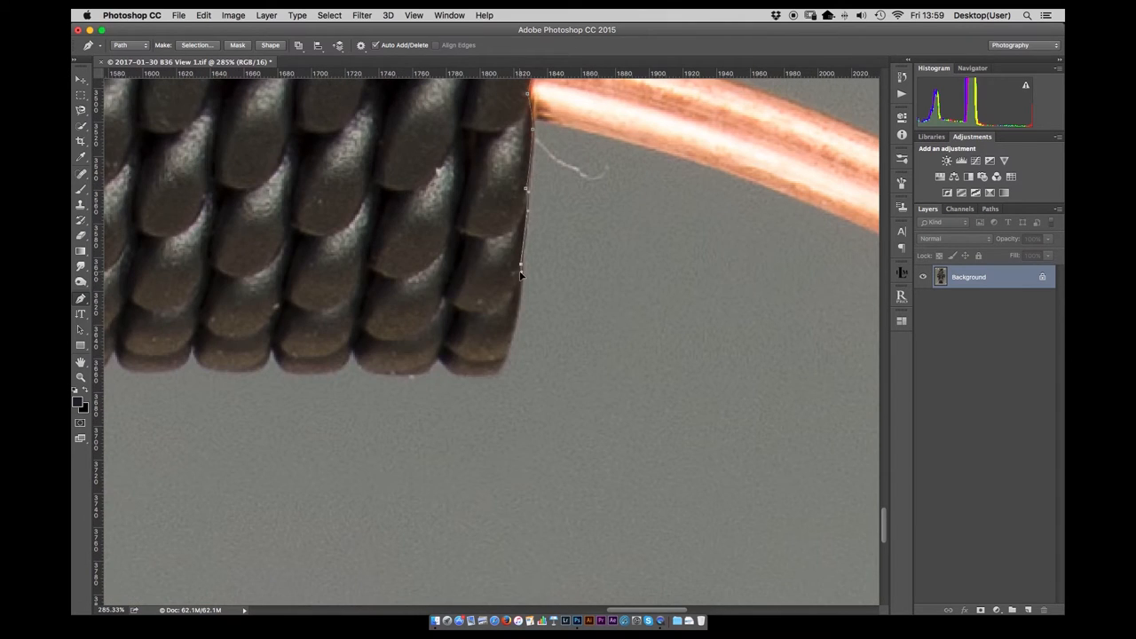
click(441, 364)
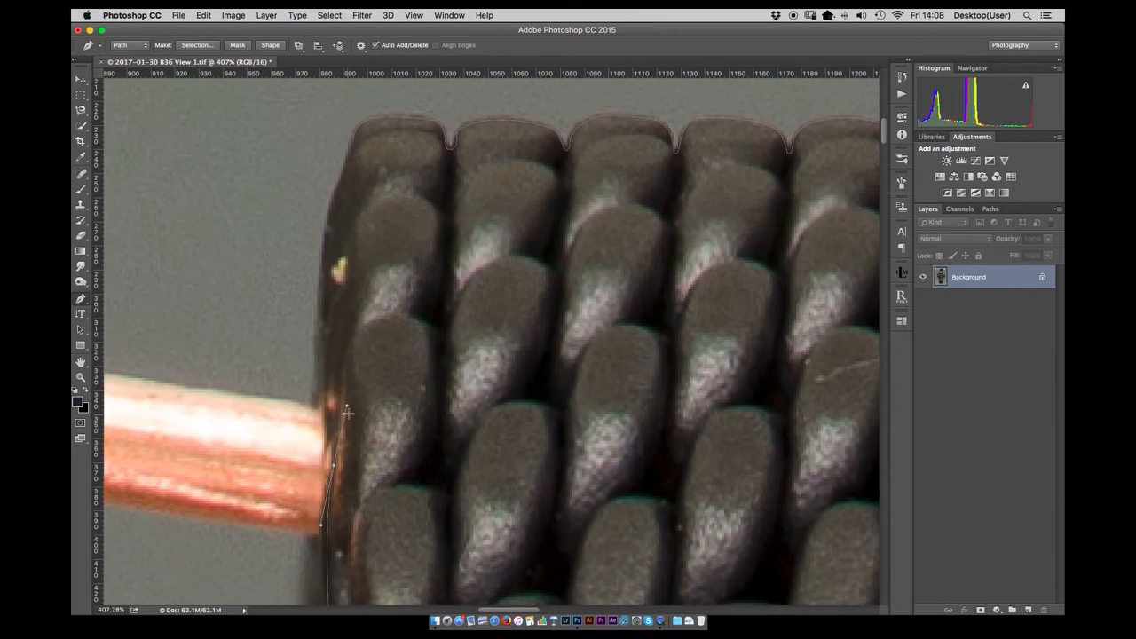
scroll(down, 3)
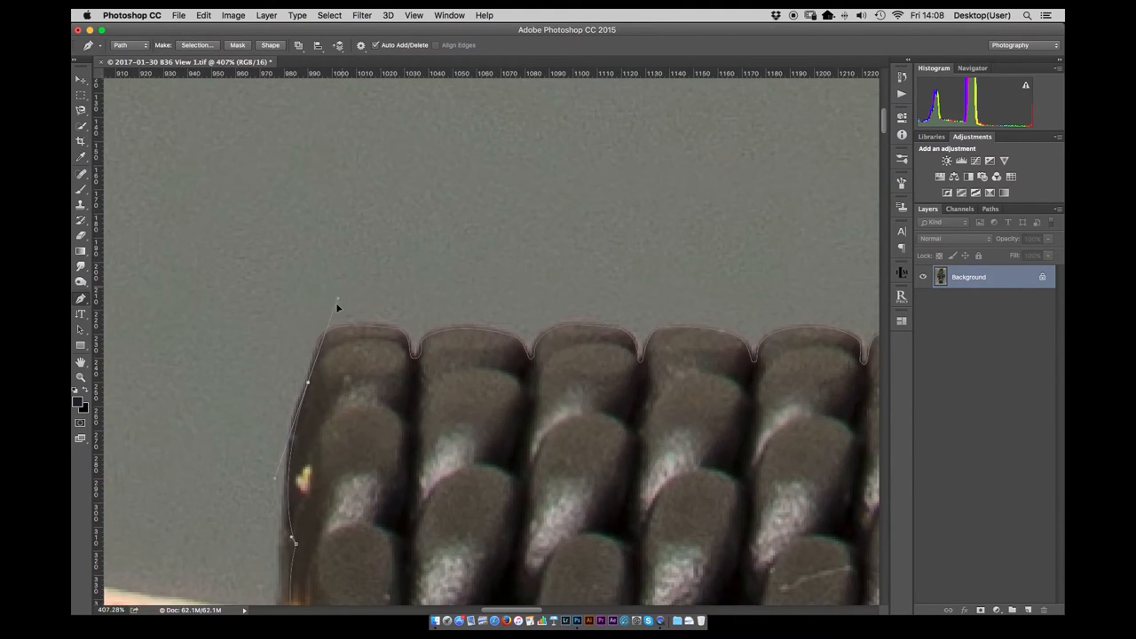
Close the Outline path across the strap's top edge and along the lug and case
click(323, 319)
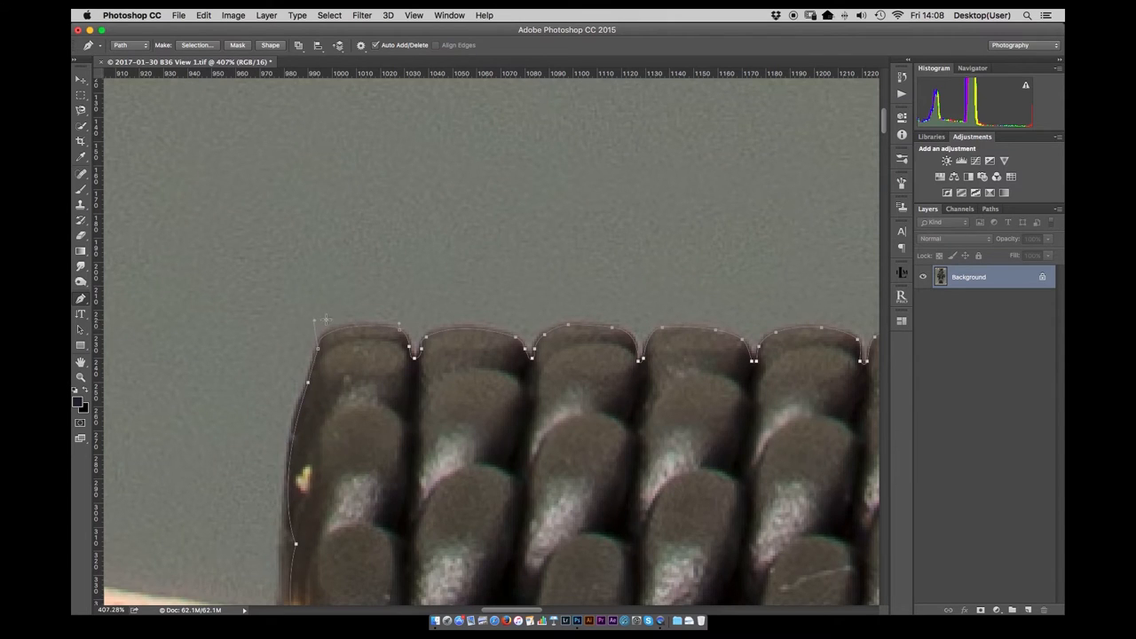
click(991, 209)
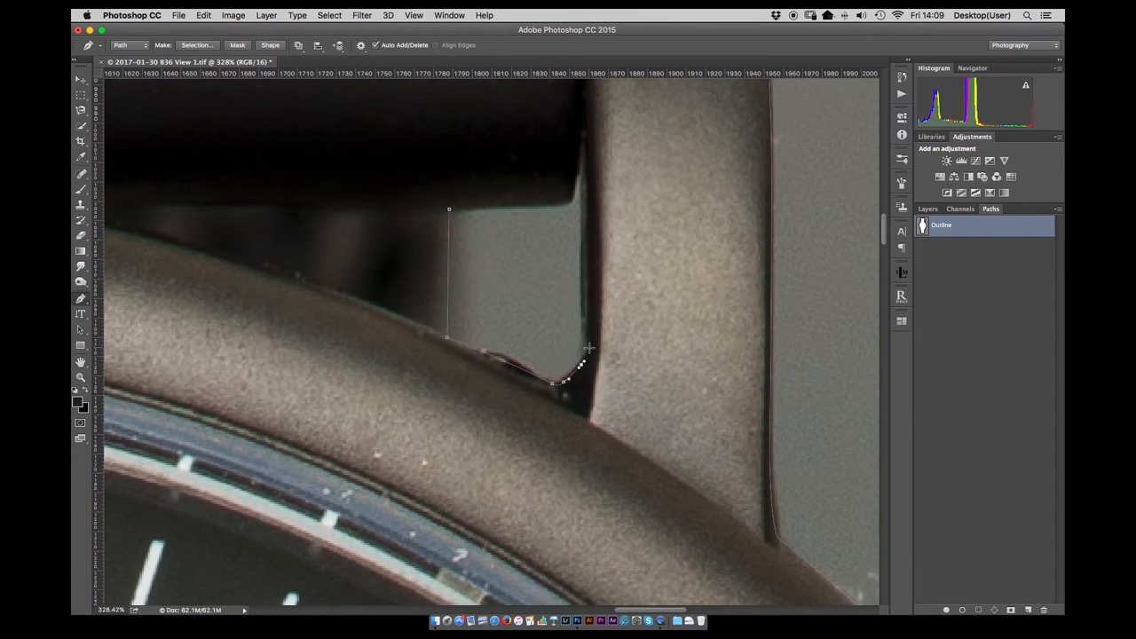
click(571, 191)
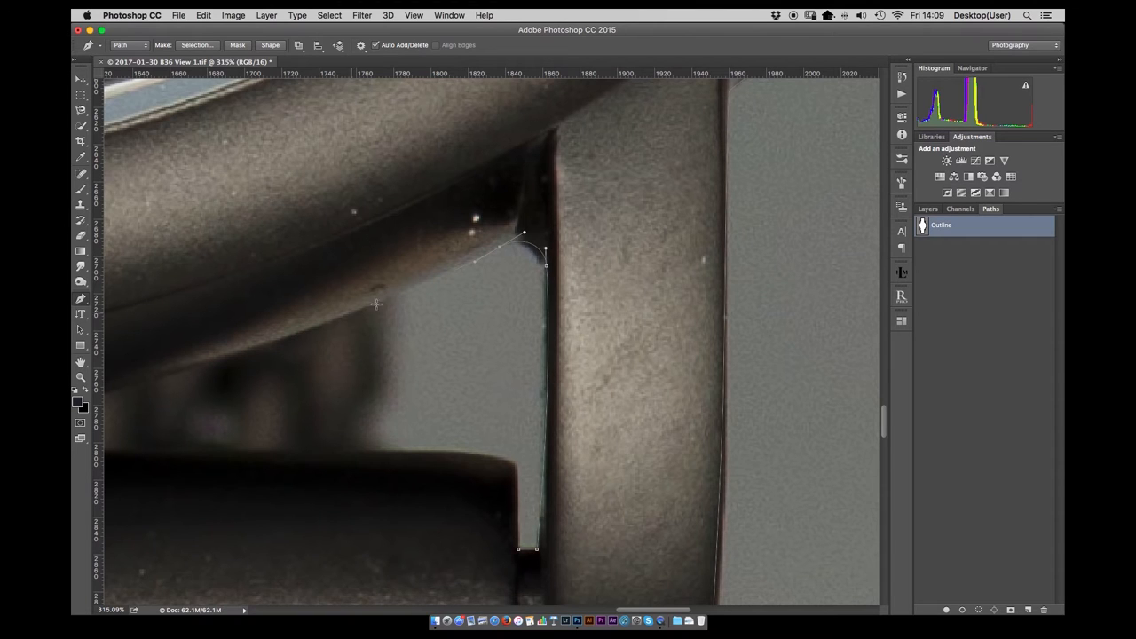
click(373, 451)
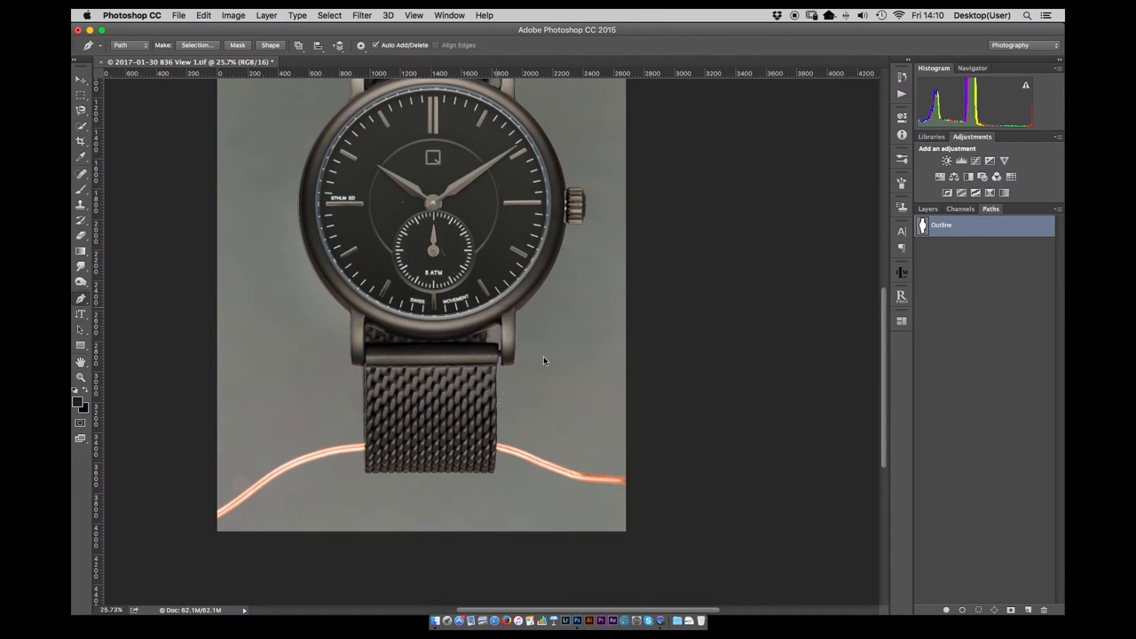
Trace a separate Crown path and cut the crown onto its own Crown layer
click(929, 209)
text(Crown)
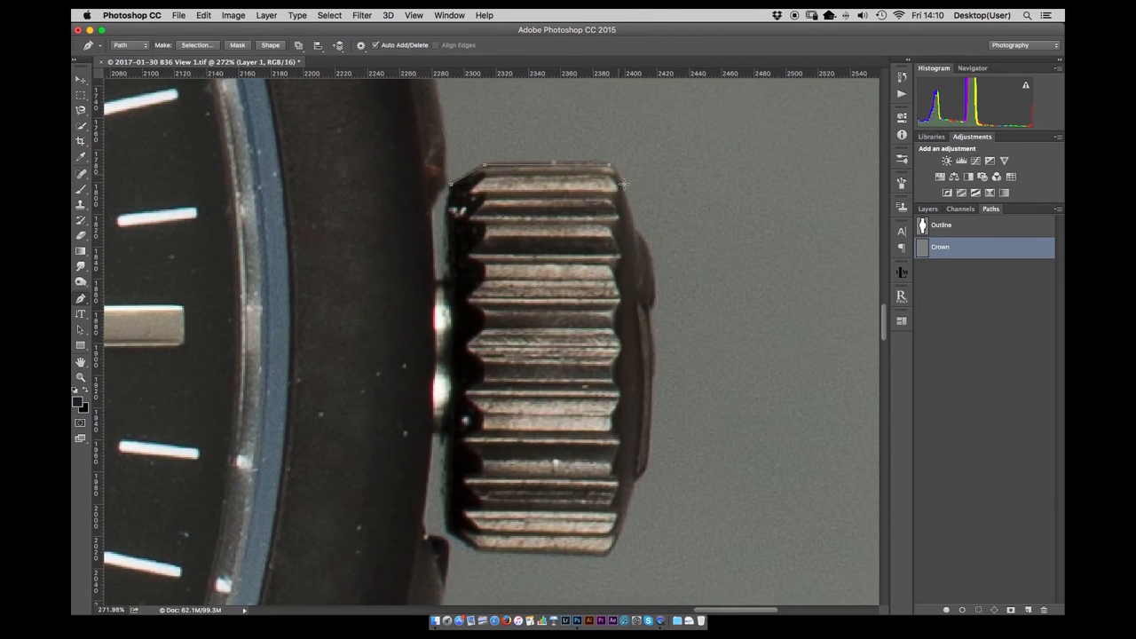
click(648, 312)
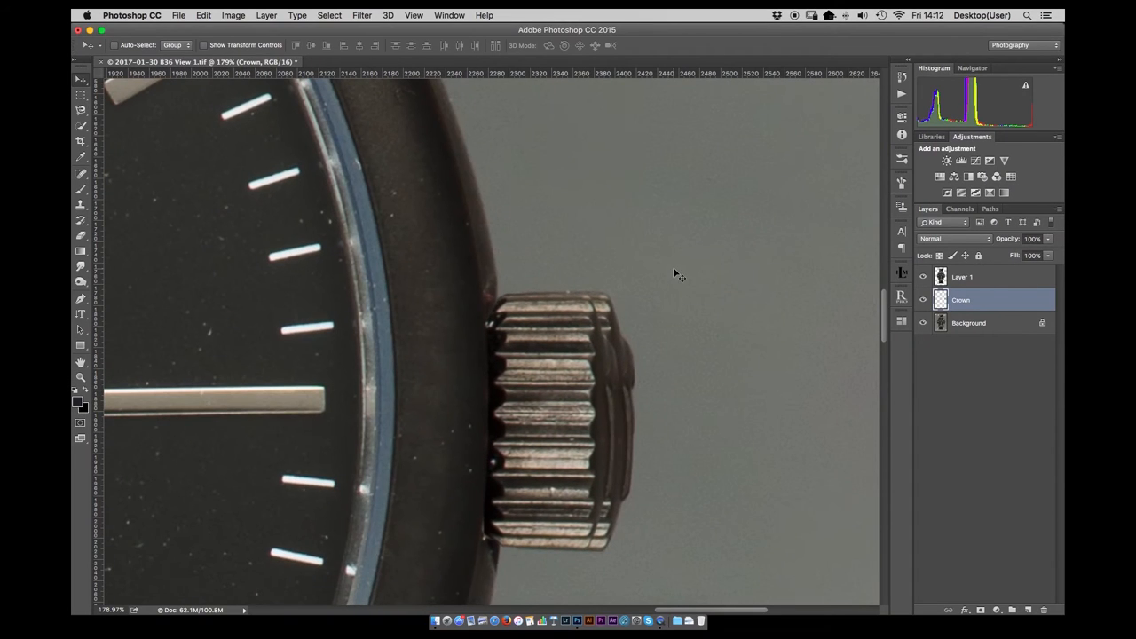
click(962, 277)
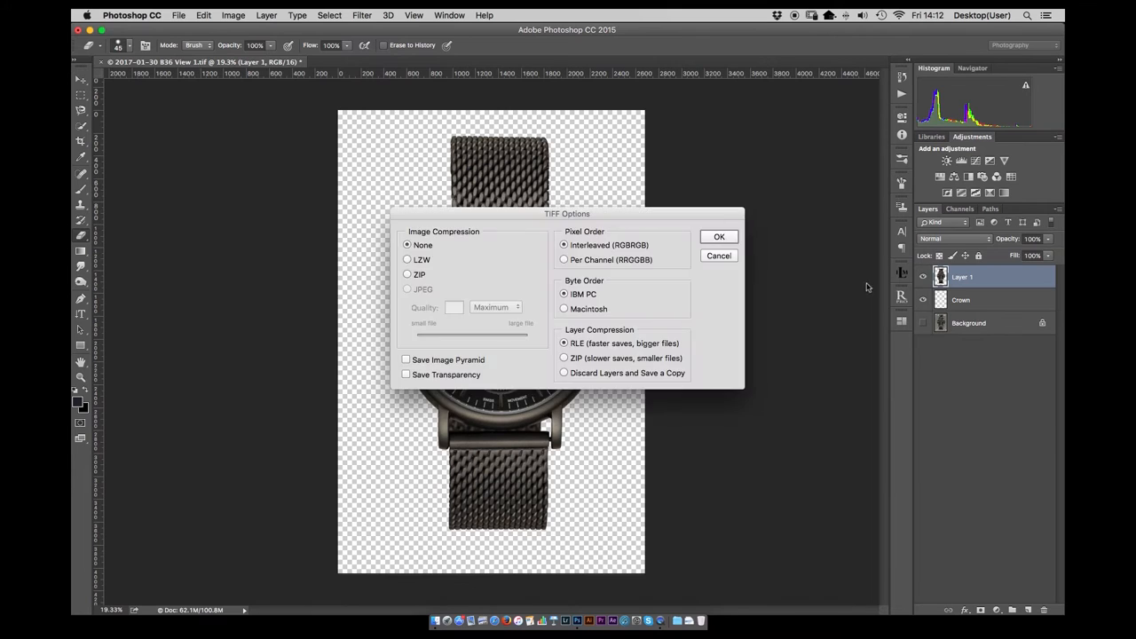
Save the cut-out as TIFF and add BG white and BG black layers behind the watch
click(719, 236)
text(BG)
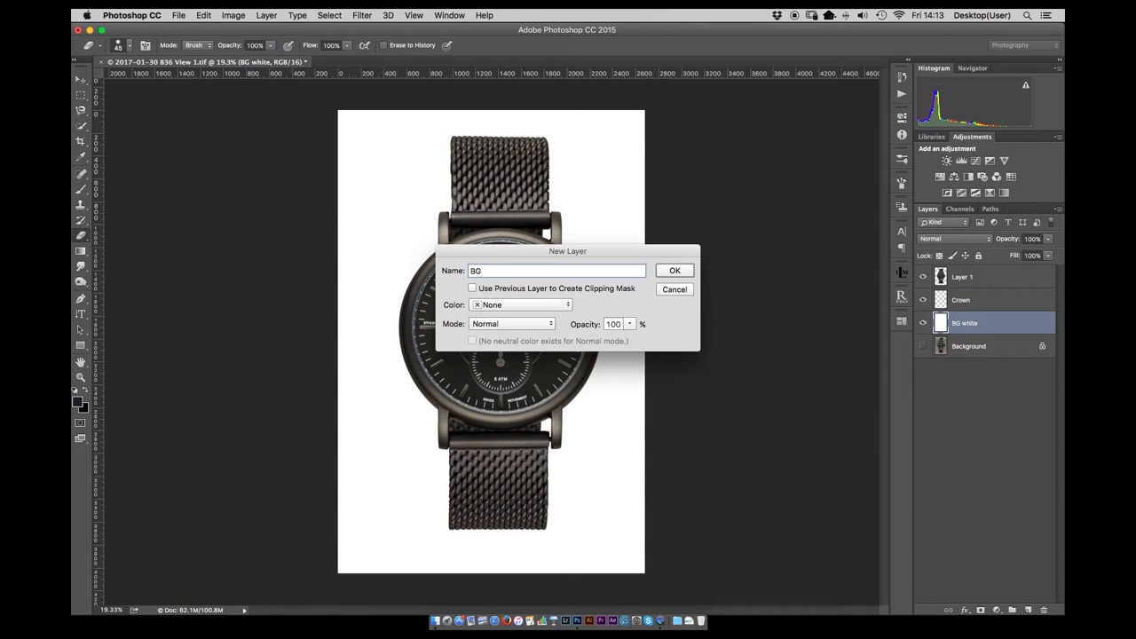
click(675, 270)
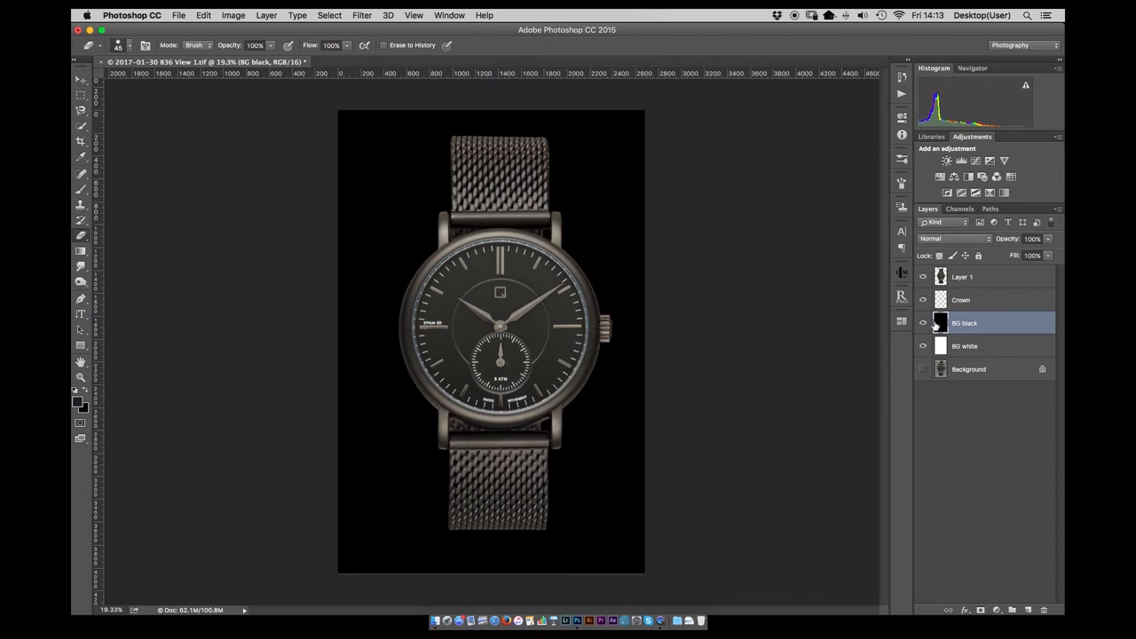
Rename Layer 1 to 'watch clean' and heal a dust speck on the dial
double_click(962, 277)
text(watch clean)
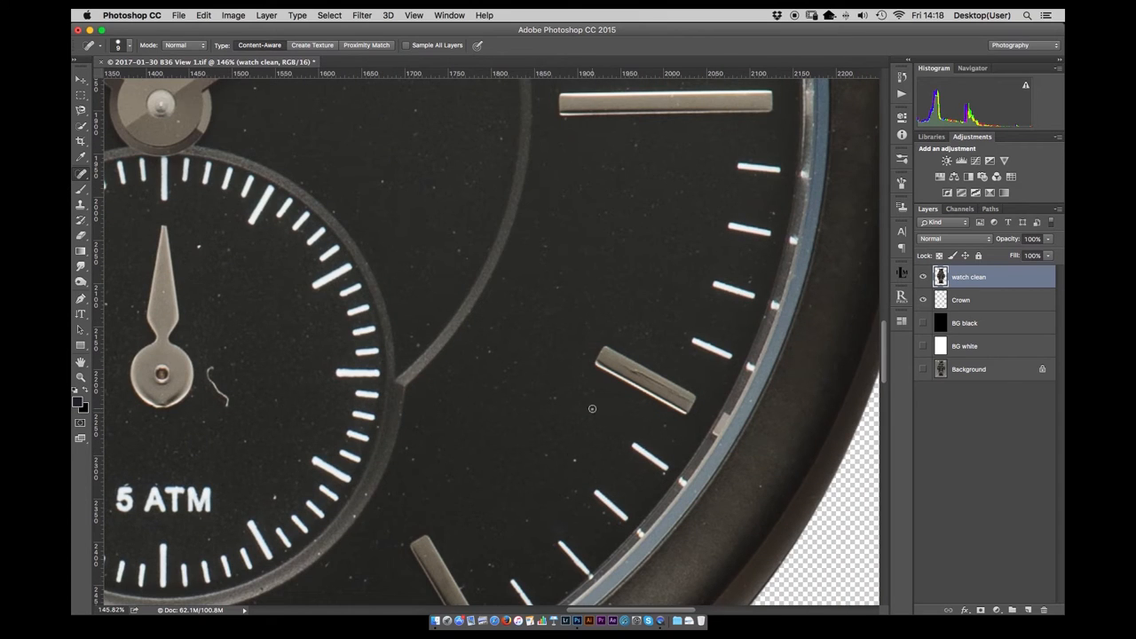
click(630, 149)
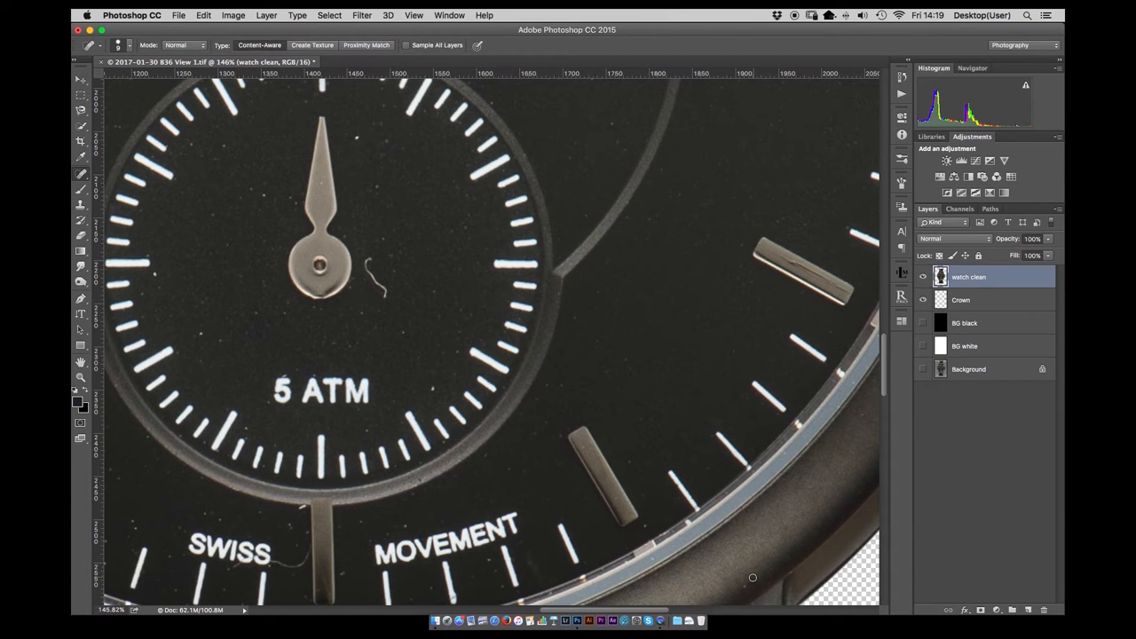
Heal the dust specks off the watch dial with the Spot Healing Brush (Content-Aware)
scroll(down, 3)
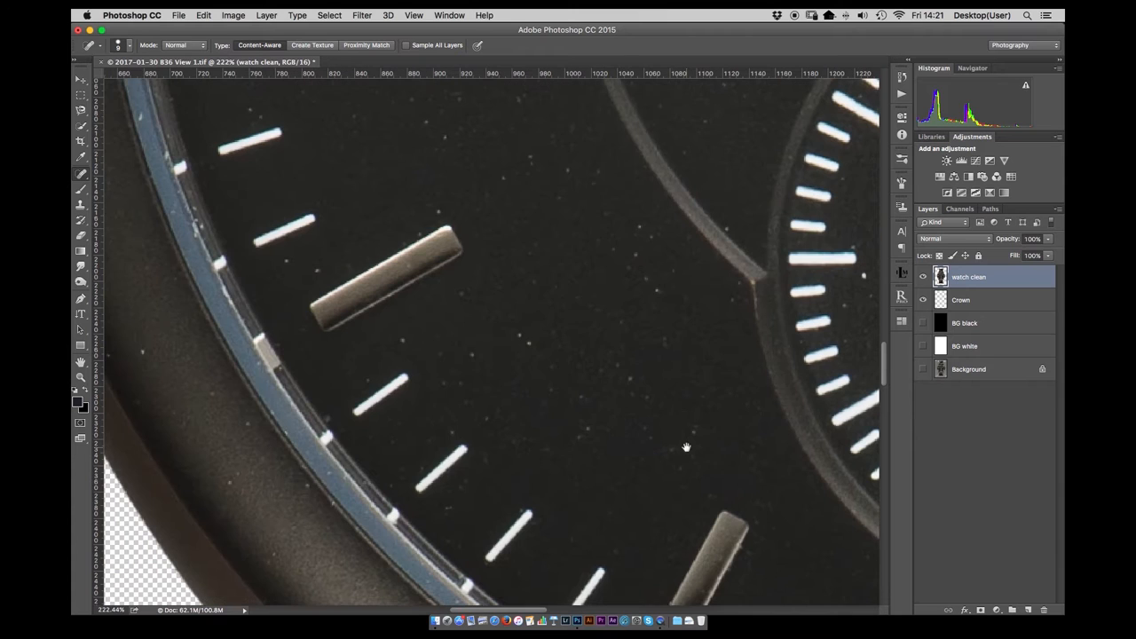
click(653, 240)
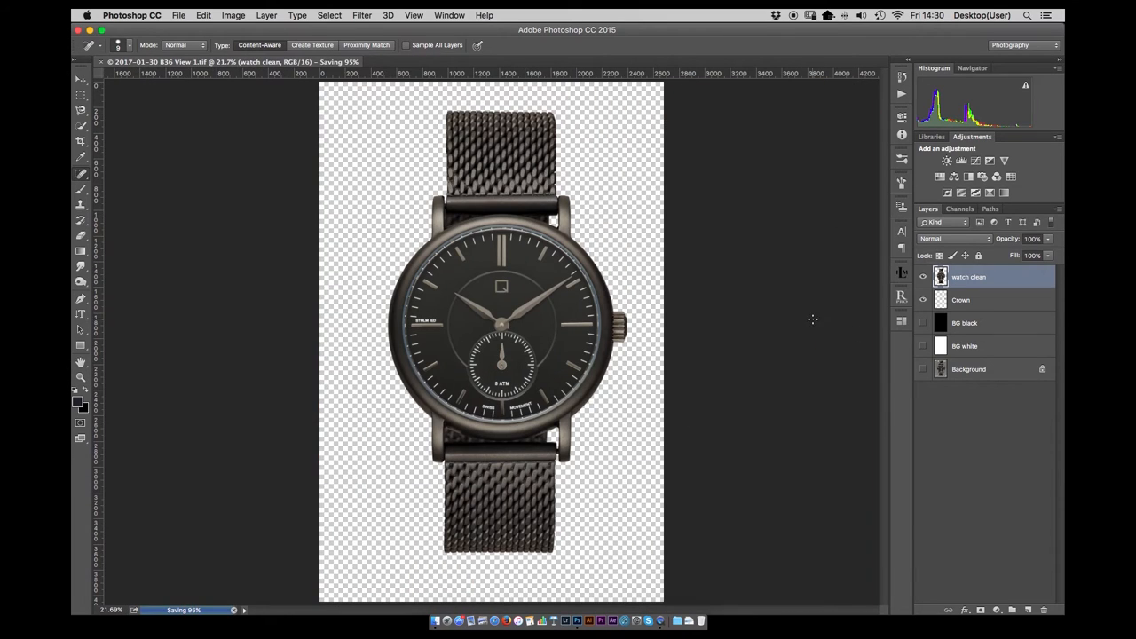
Add a Black & White adjustment with the hands and markers masked in black, then a Curves adjustment above it
click(963, 160)
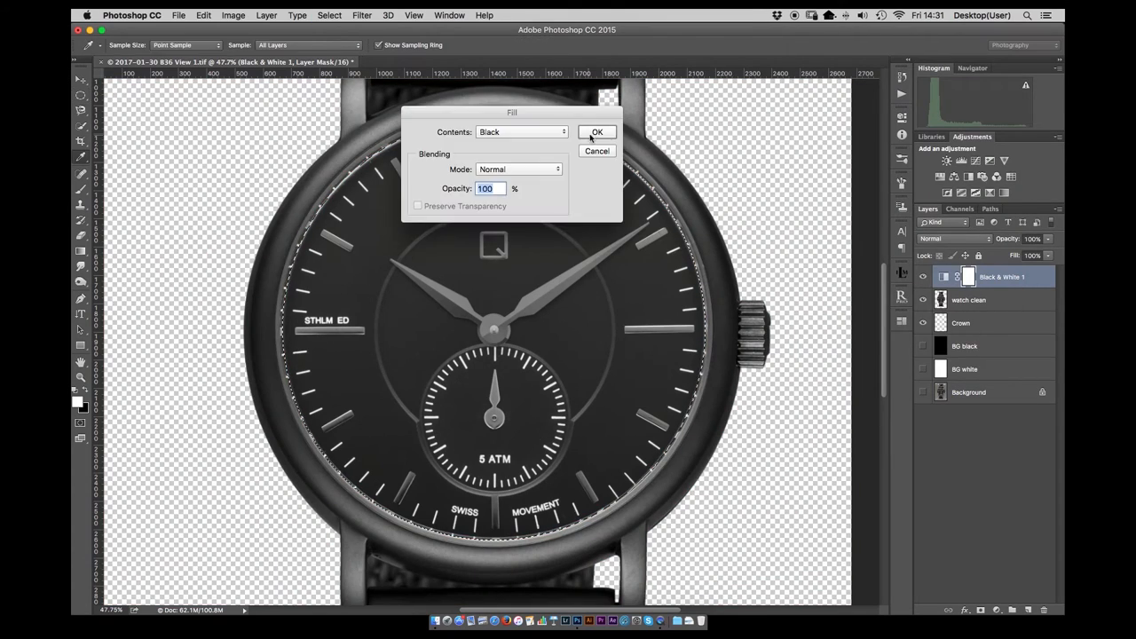
click(596, 132)
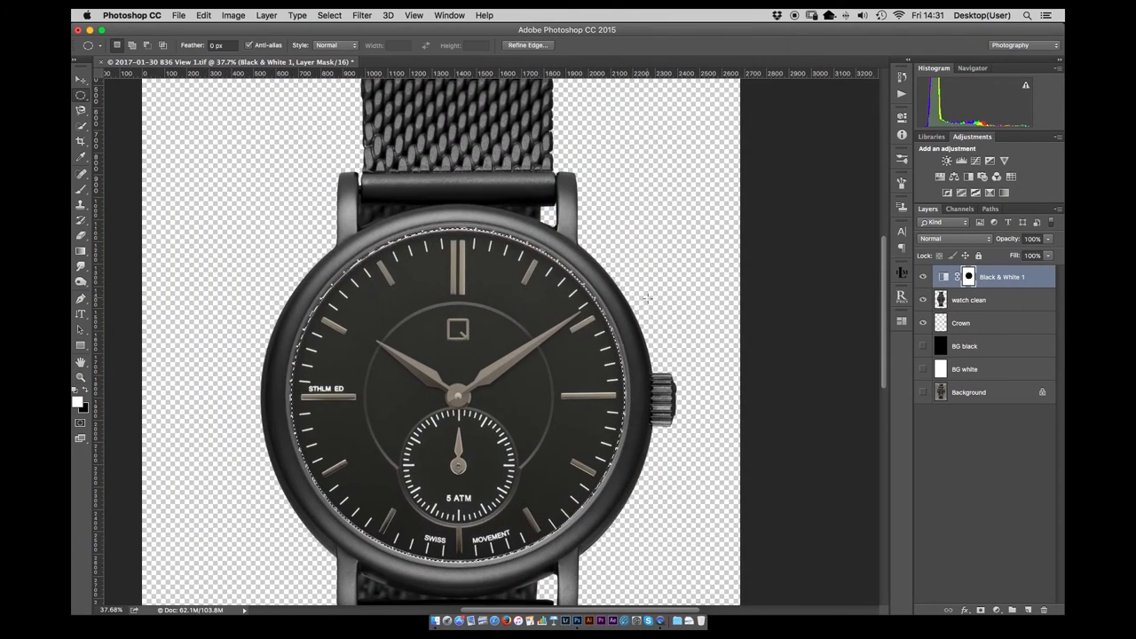
click(962, 159)
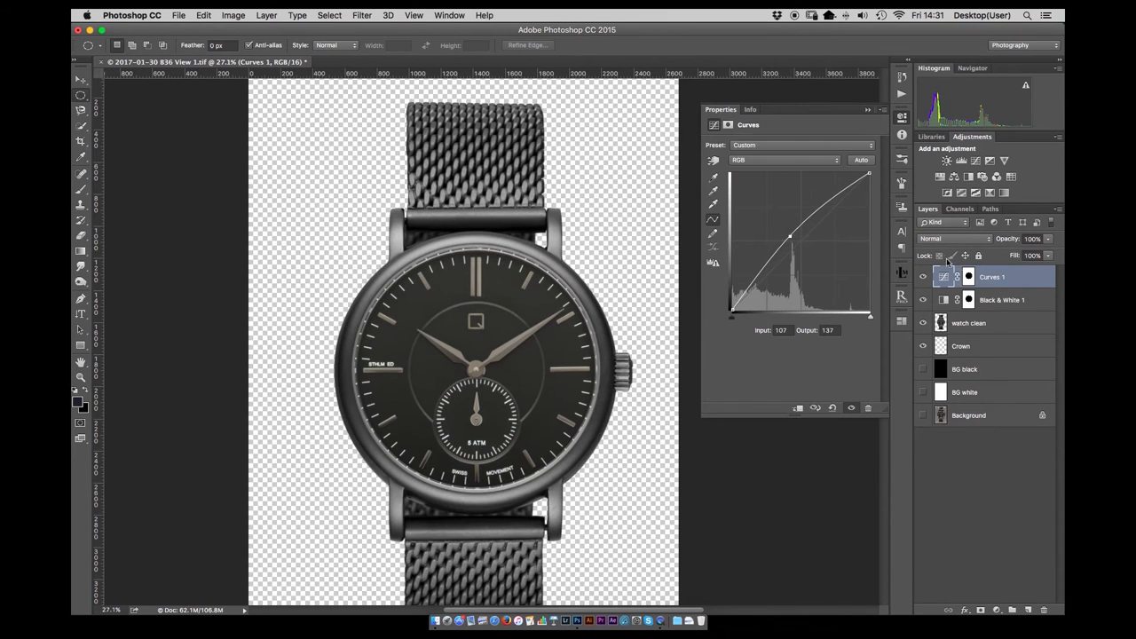
Shape the curve into an S: highlights raised, shadows pulled down for deeper dial contrast
drag(790, 234, 790, 245)
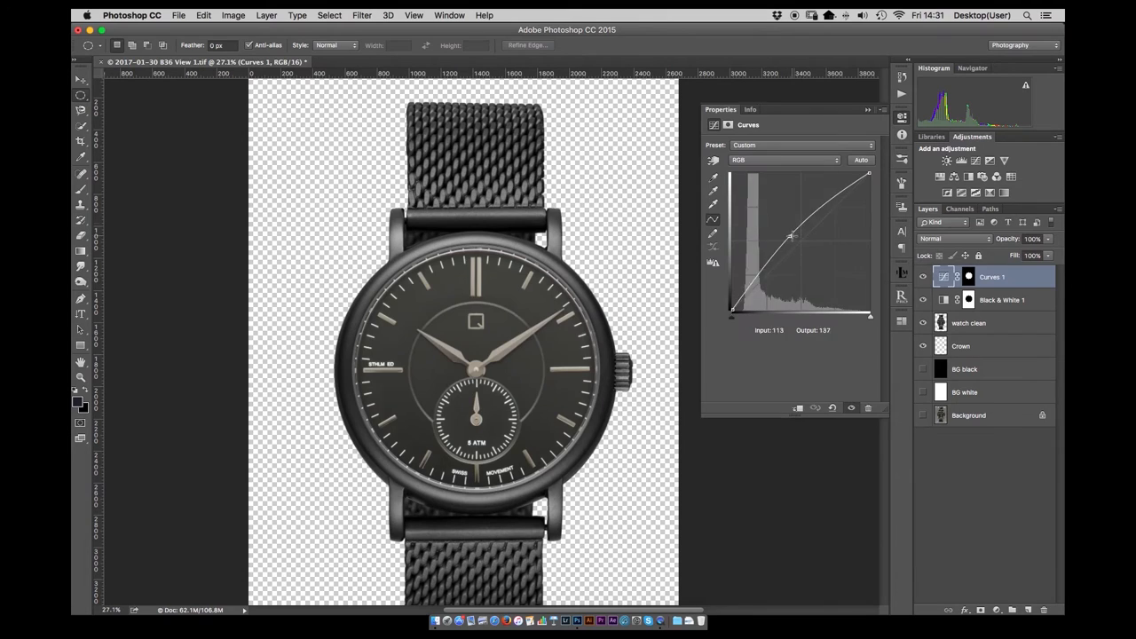
drag(790, 234, 808, 229)
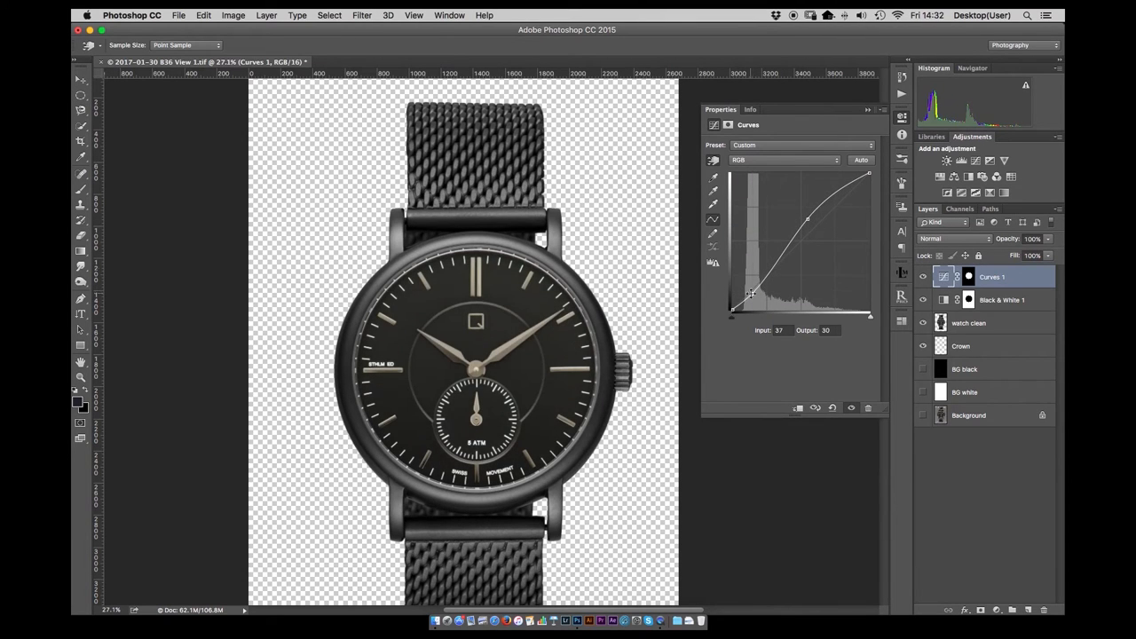
drag(753, 295, 806, 216)
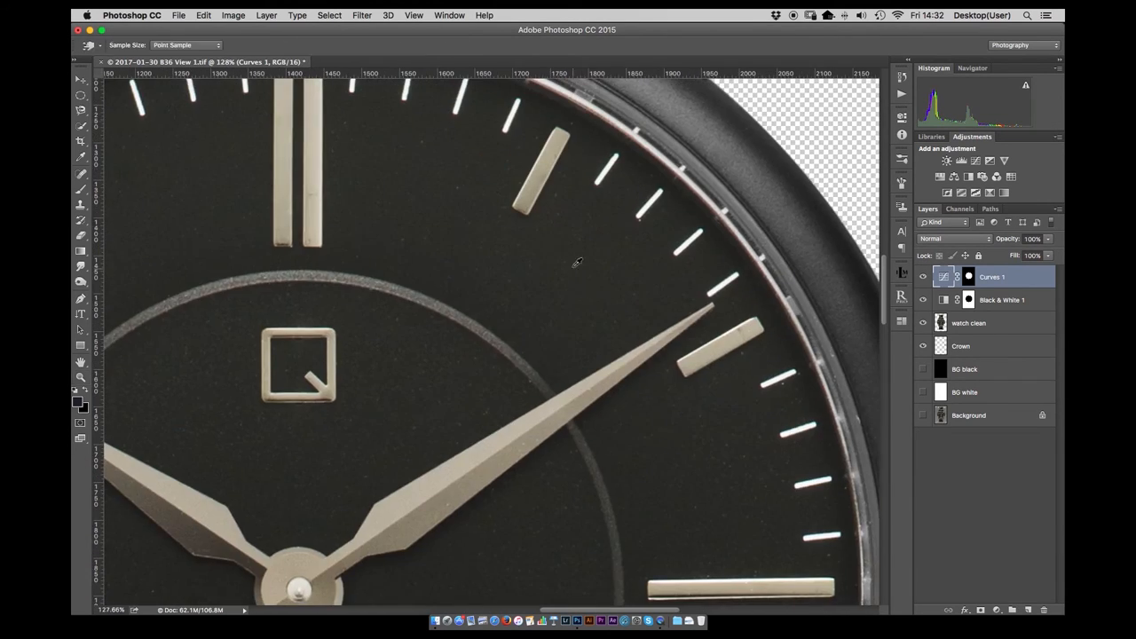
Commit the repositioned marker patch on Layer 1 and blend it into the dial with Blend If Underlying Layer sliders
right_click(544, 177)
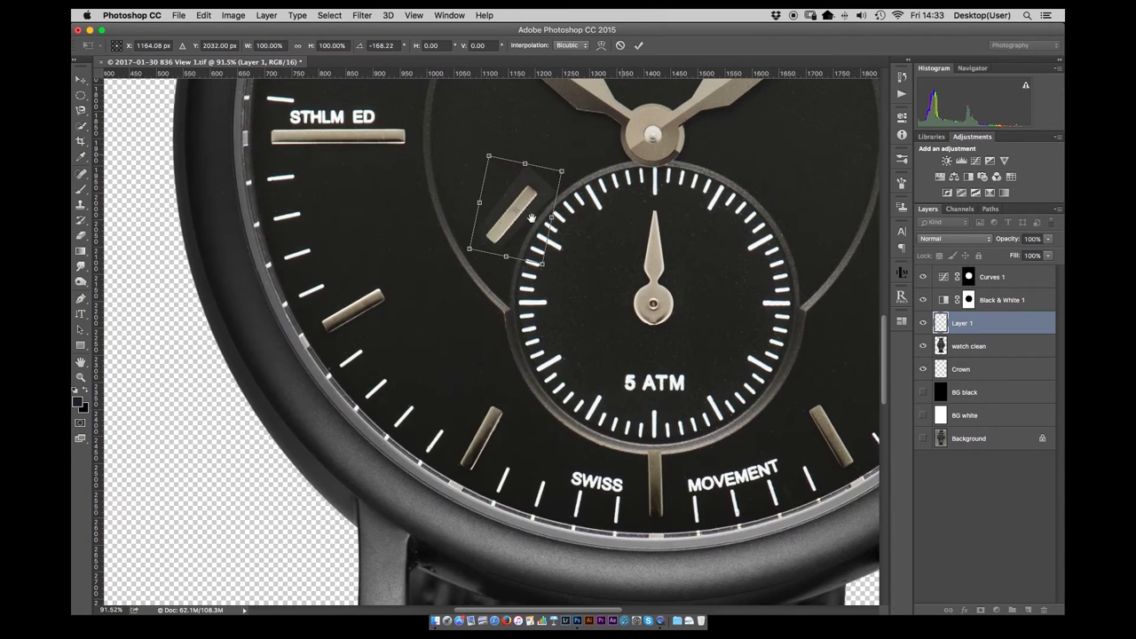
click(990, 277)
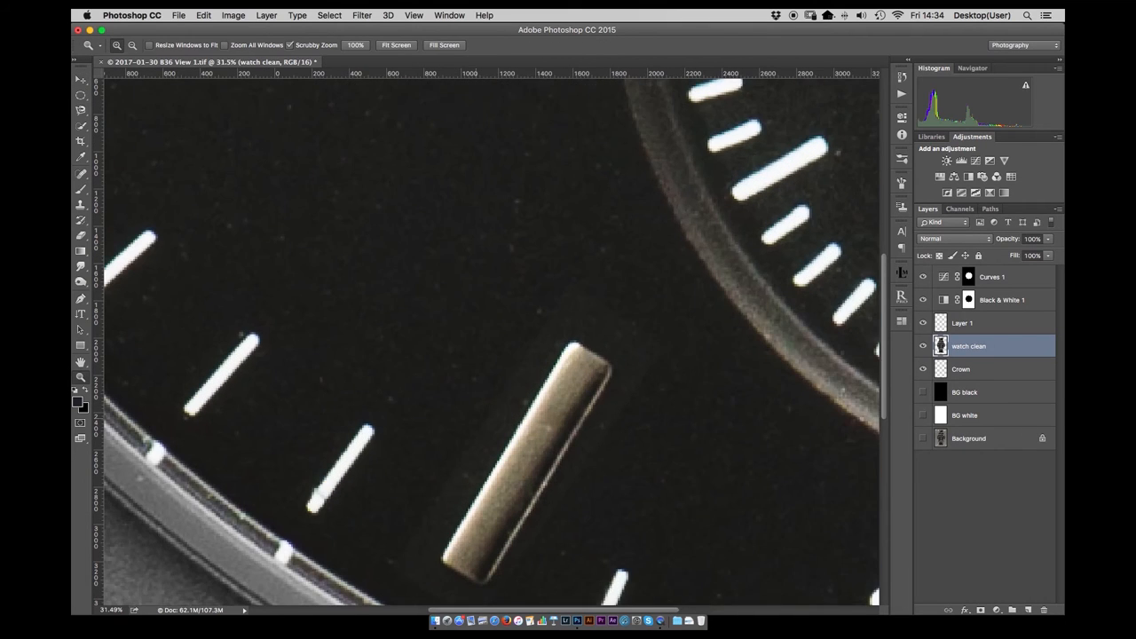
double_click(962, 323)
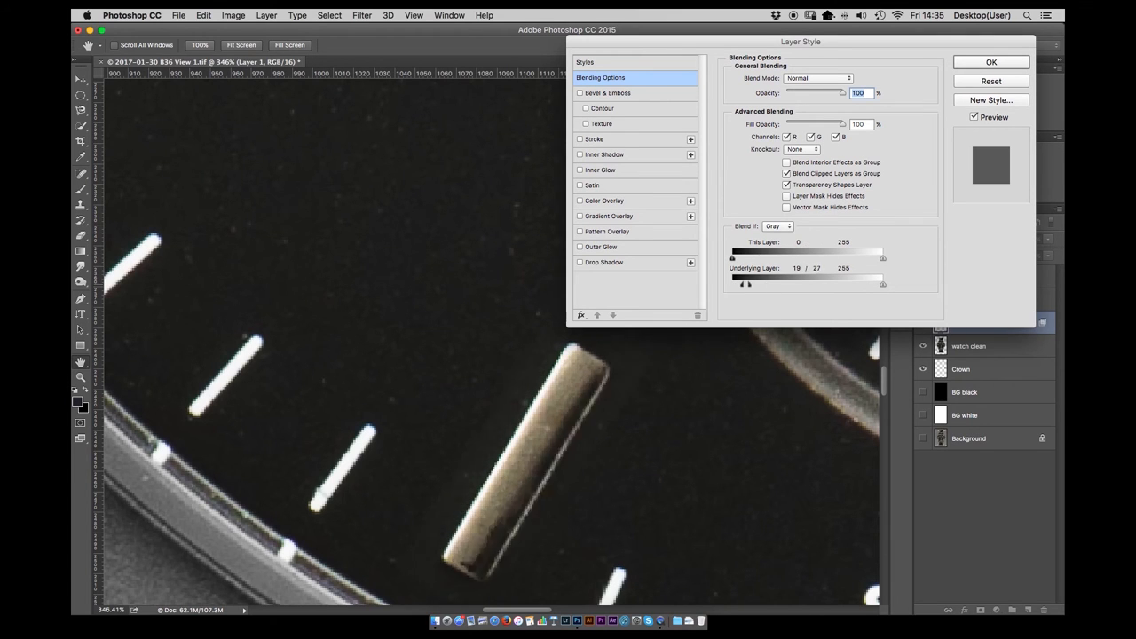
click(991, 62)
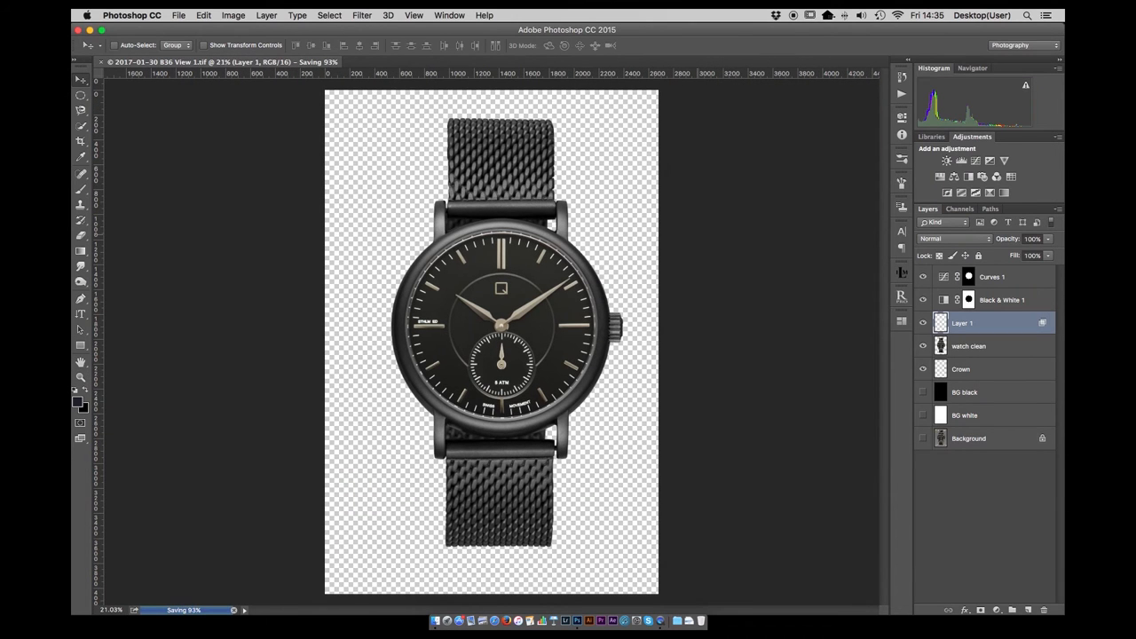
Fill the watch clean mask from the feathered (0.5) pen-path selection to cut the lug gap, touch up the edge, and add a Curves layer
click(923, 416)
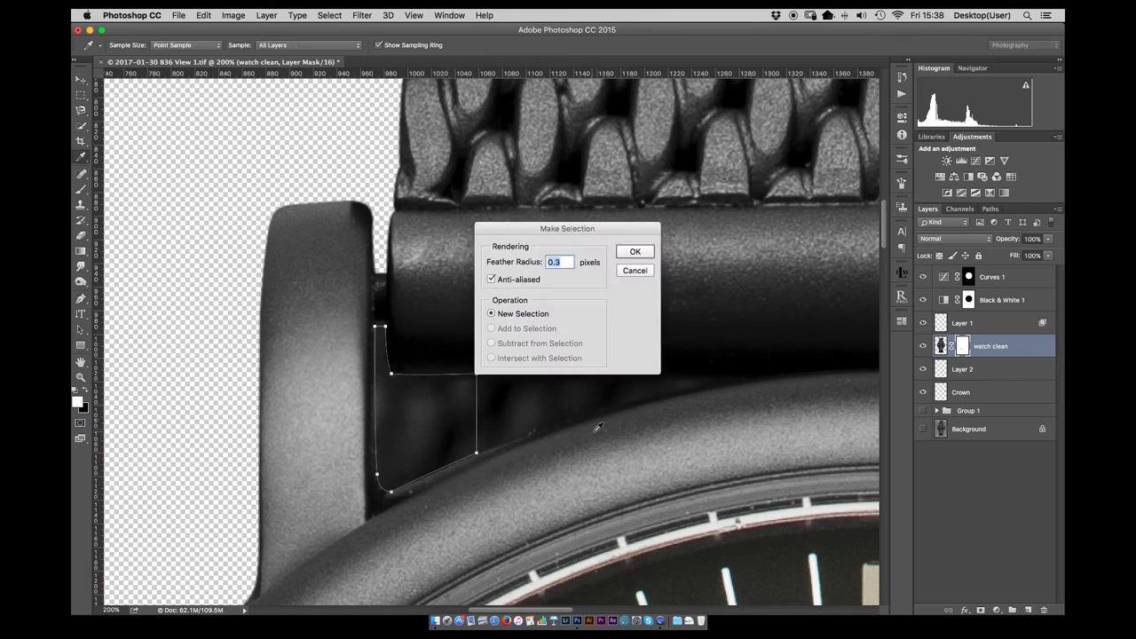
click(636, 252)
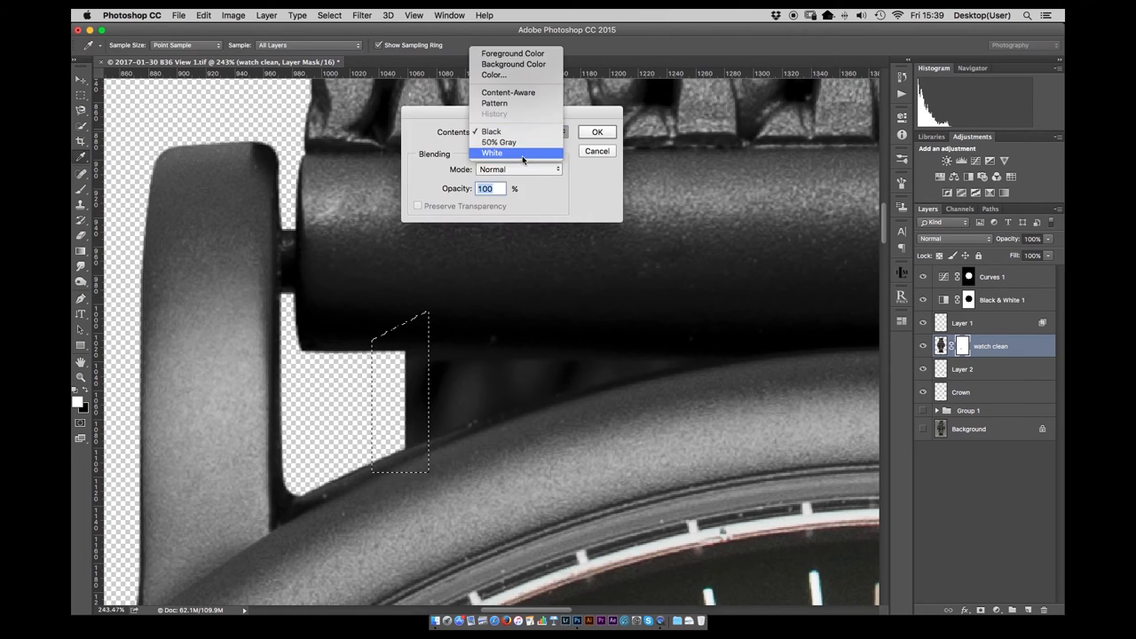
click(597, 132)
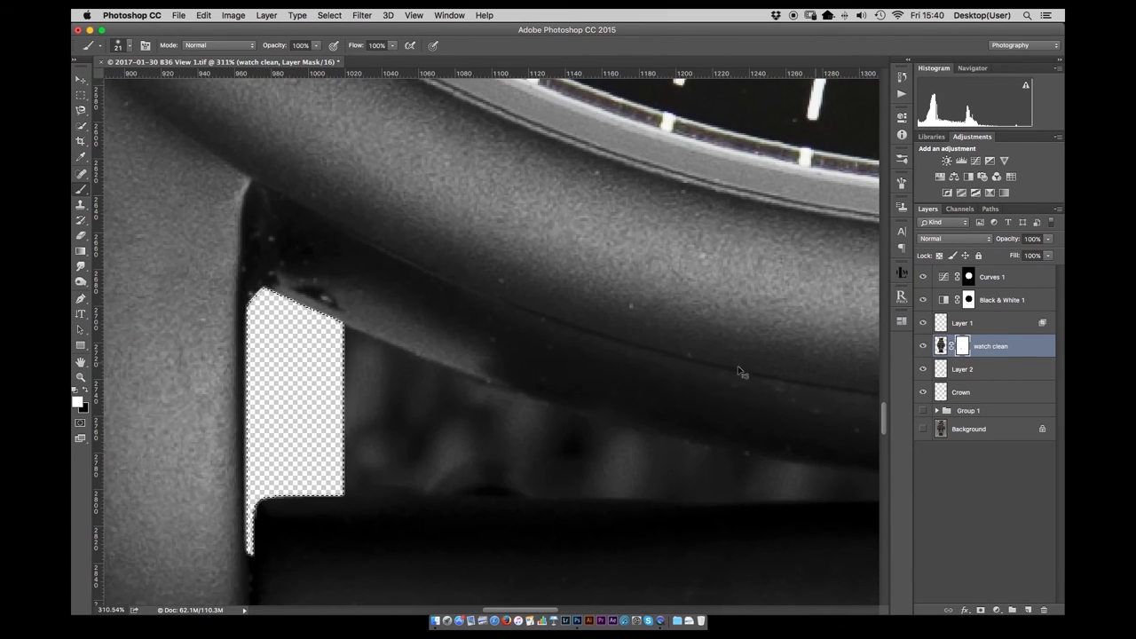
click(80, 377)
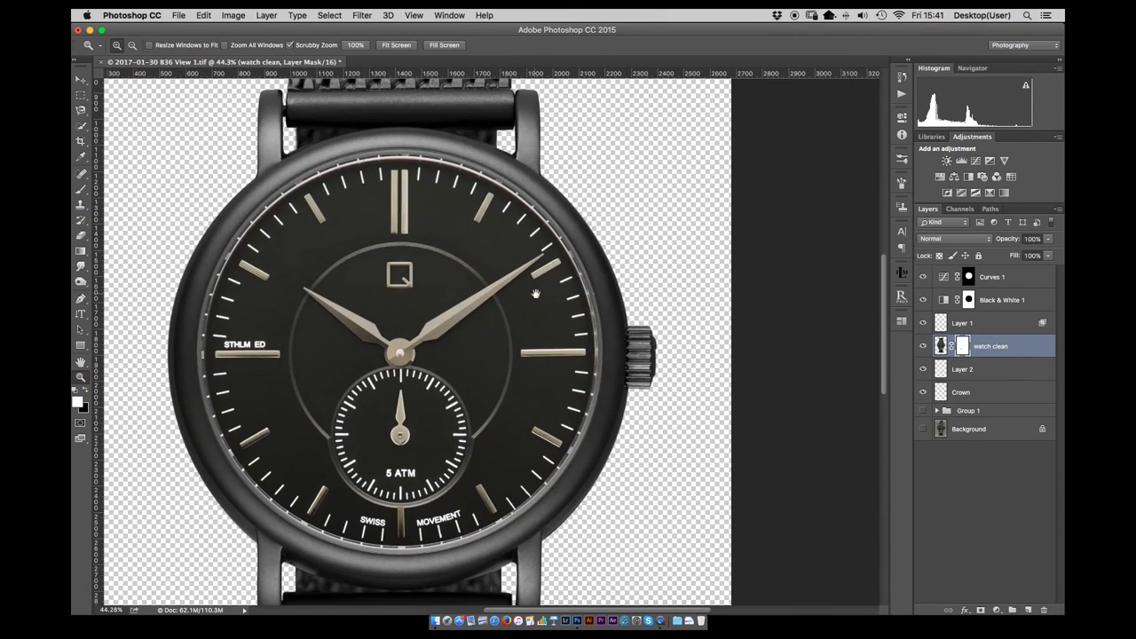
click(991, 277)
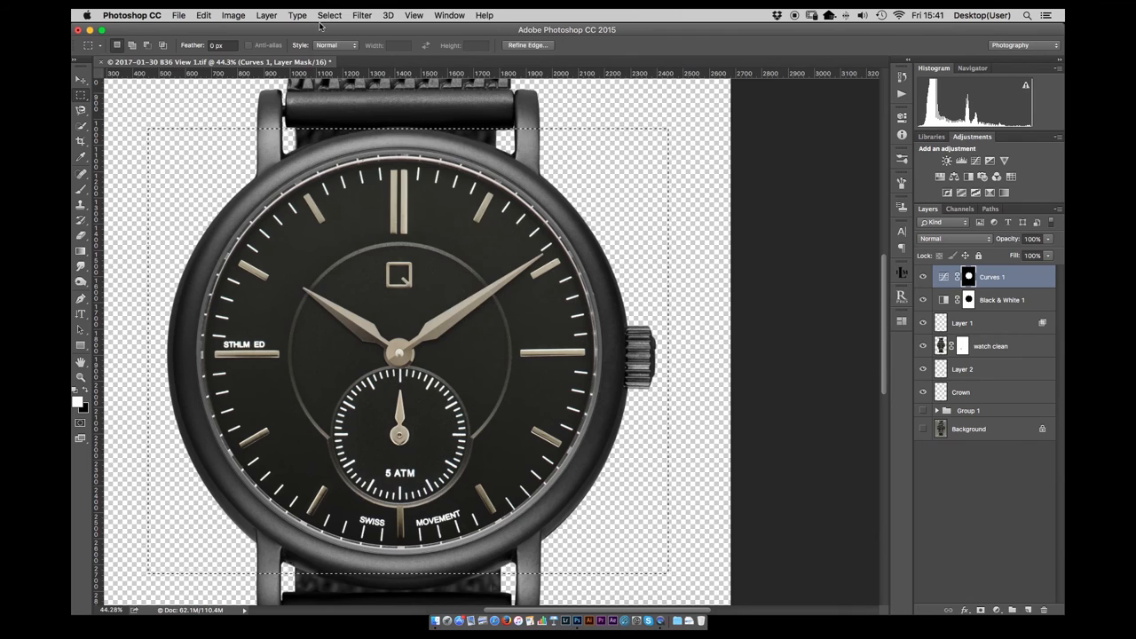
Try a Color Range selection sampling the light hands and markers for the new curves mask, then dismiss it
click(328, 14)
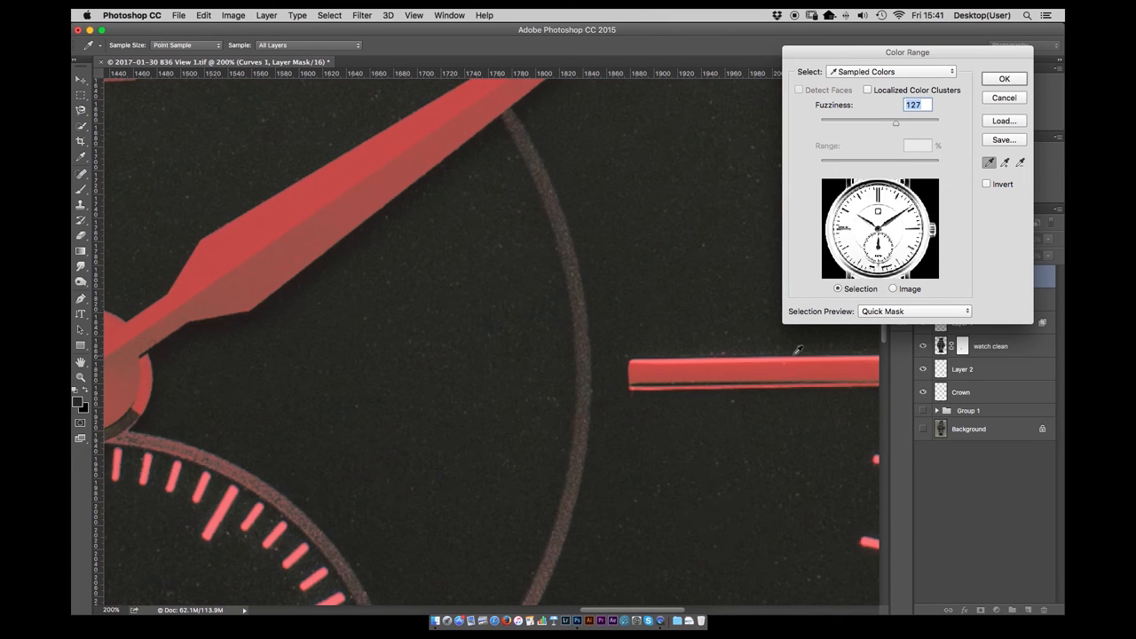
click(1005, 78)
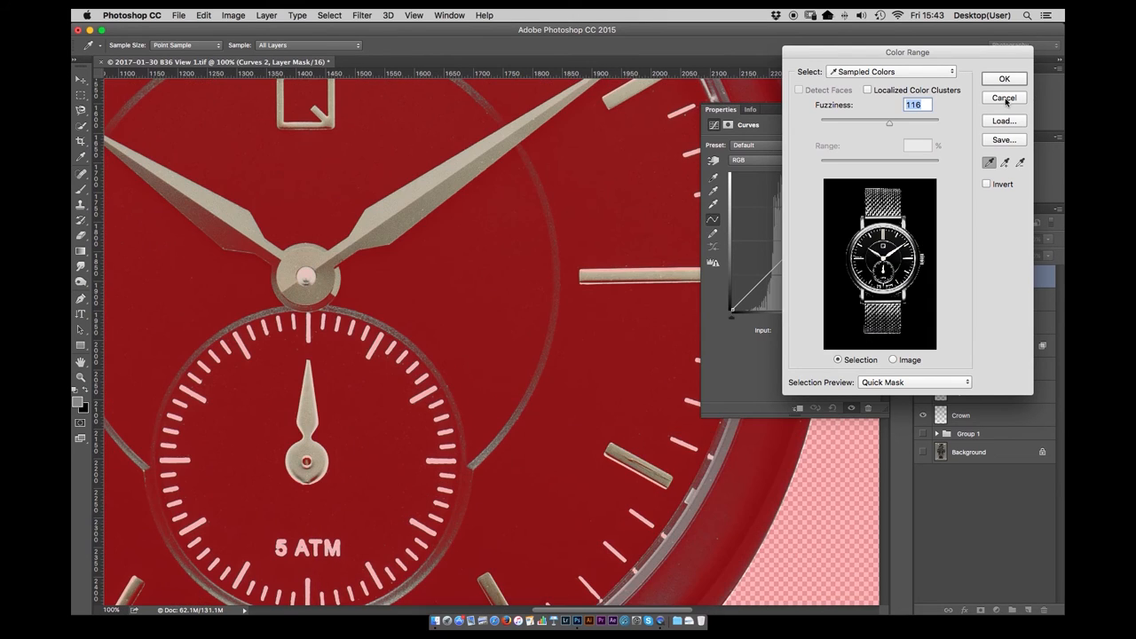
click(1004, 97)
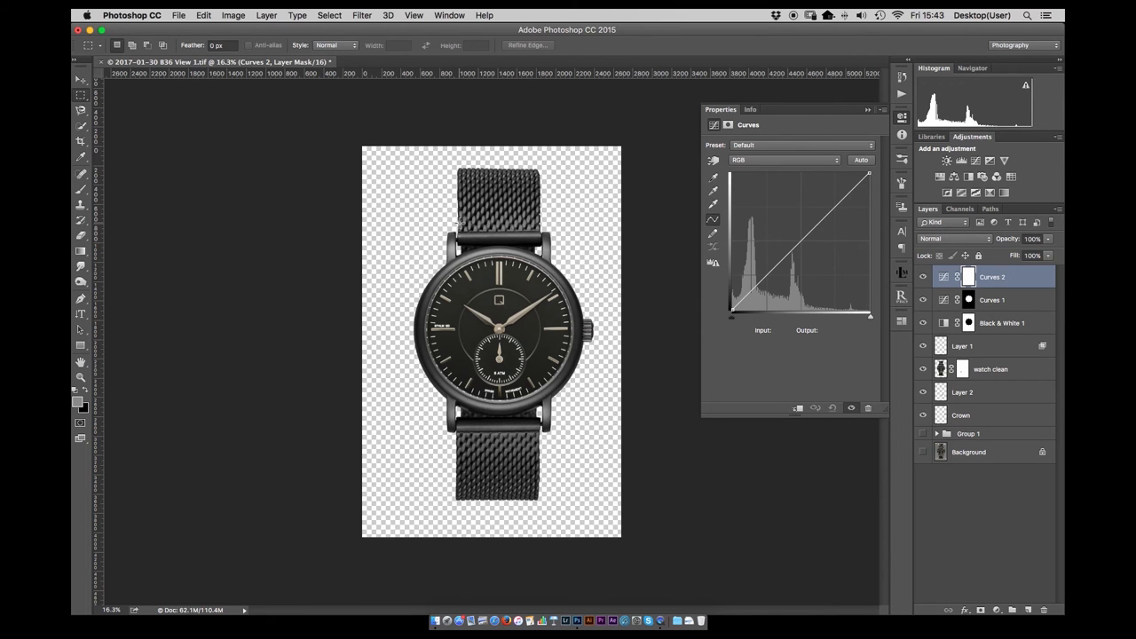
Reopen Color Range zoomed in on the dial and sample an hour marker for the curves mask
drag(402, 245, 607, 427)
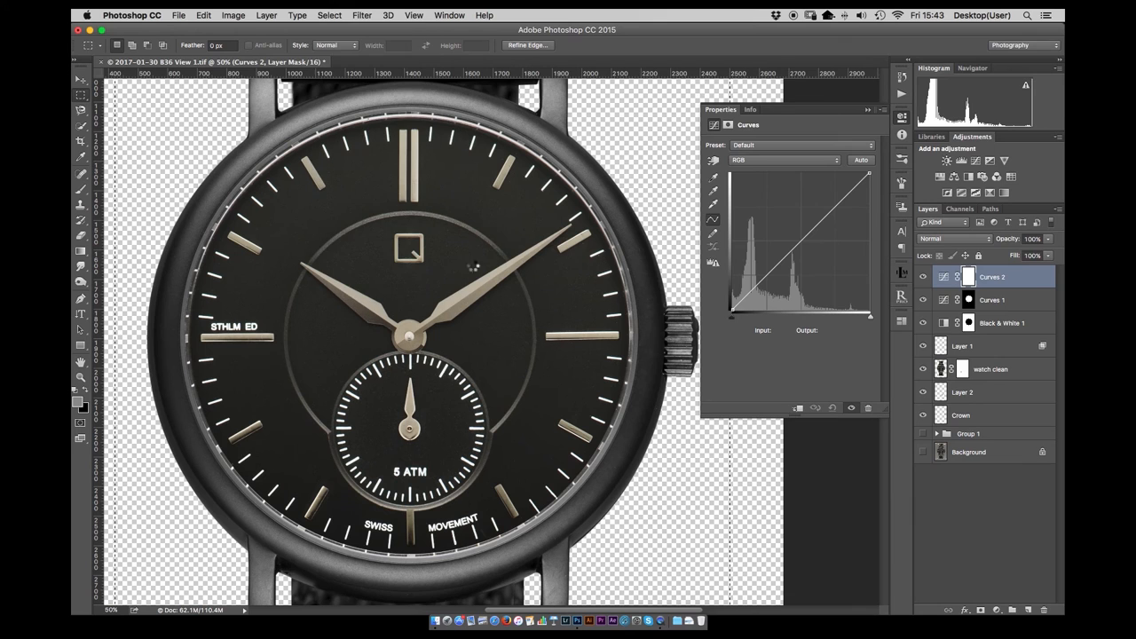
click(331, 14)
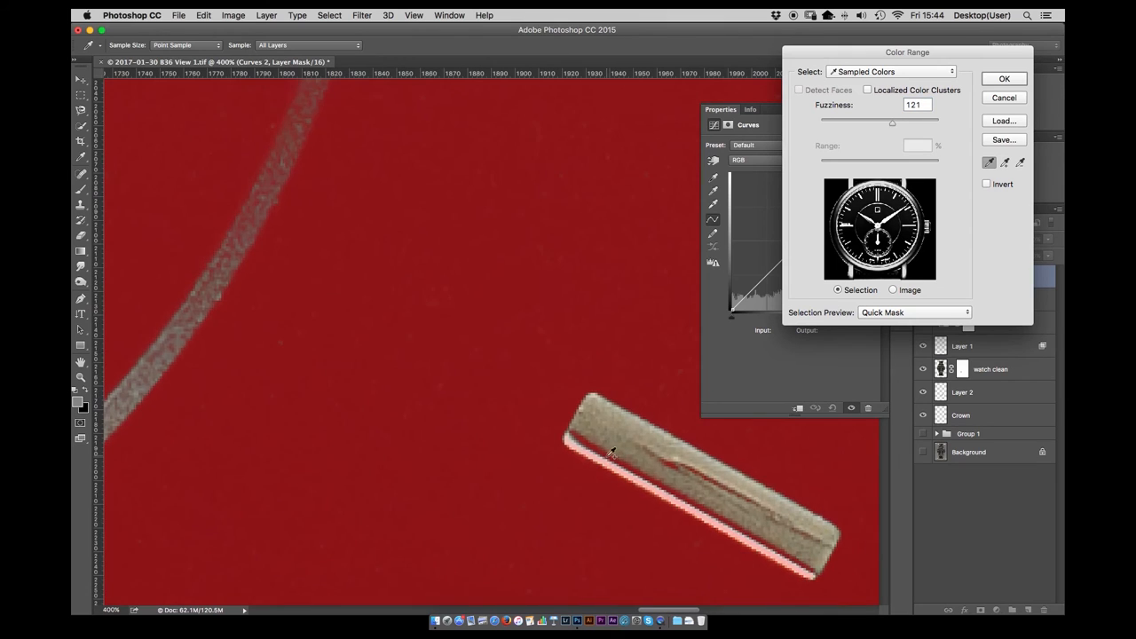
click(1005, 79)
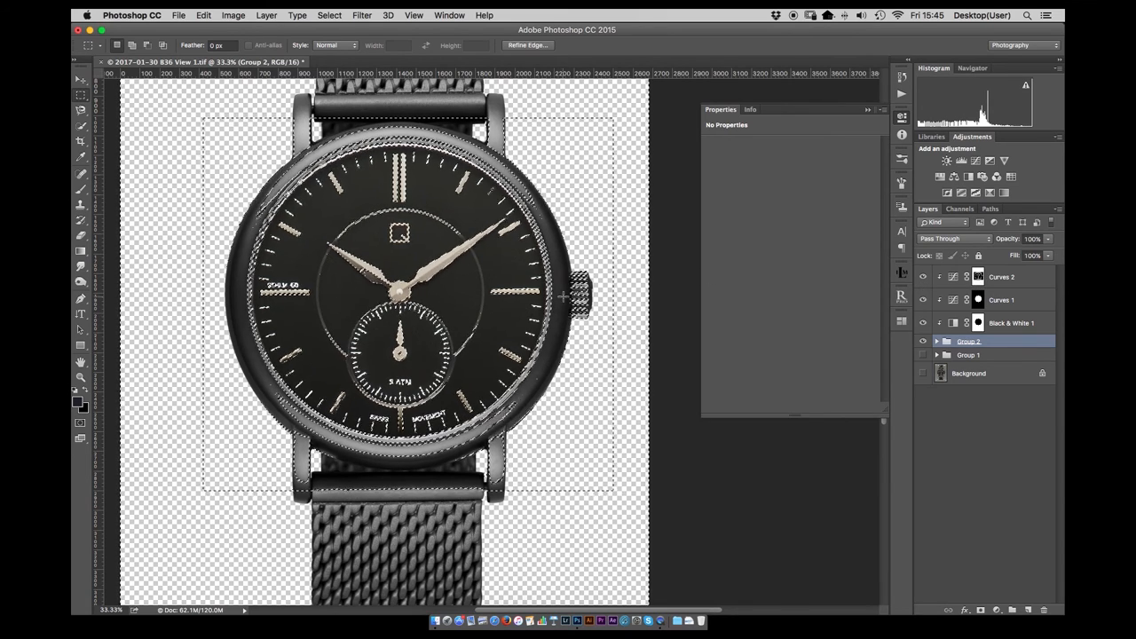
Brush the Curves 2 mask around the dial and along the case edge to restrict the adjustment
click(978, 277)
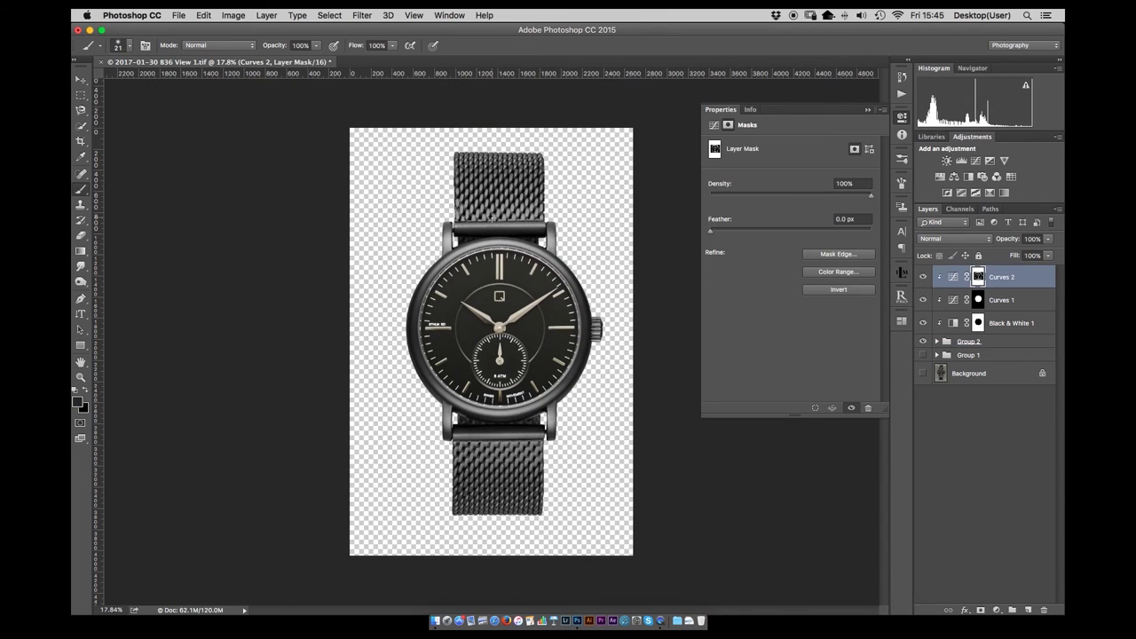
click(501, 217)
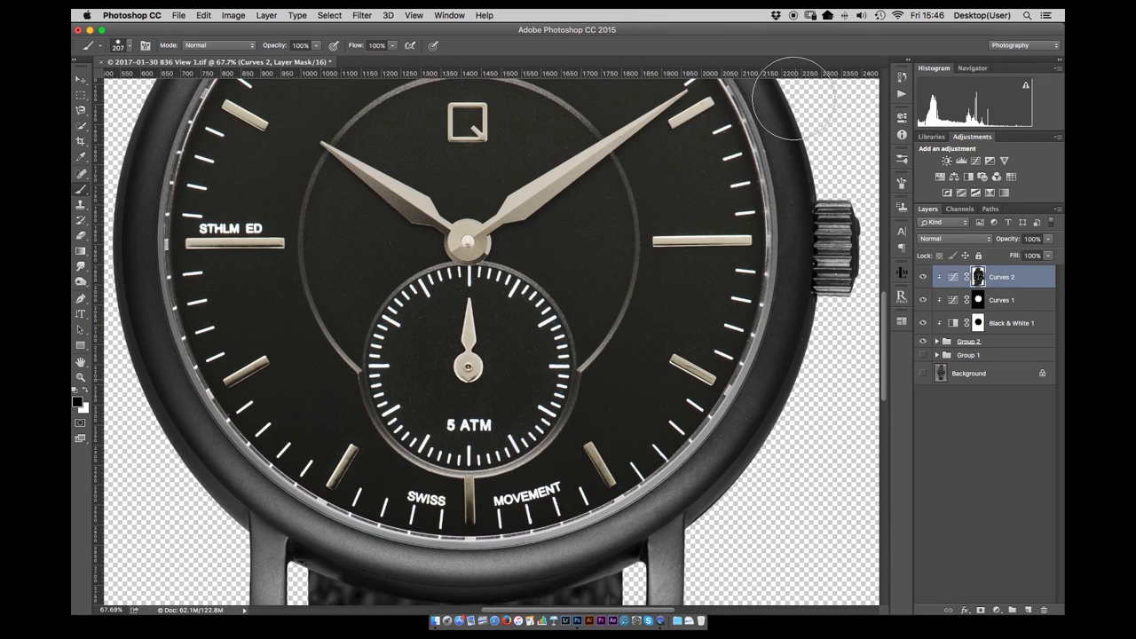
mouse_move(120, 329)
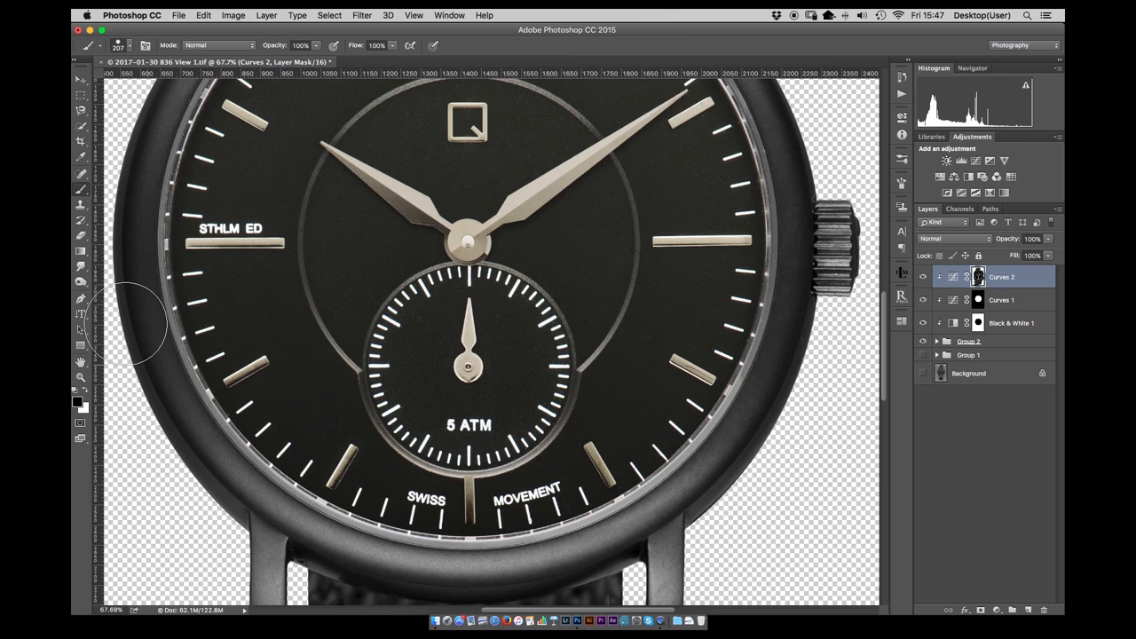
click(80, 376)
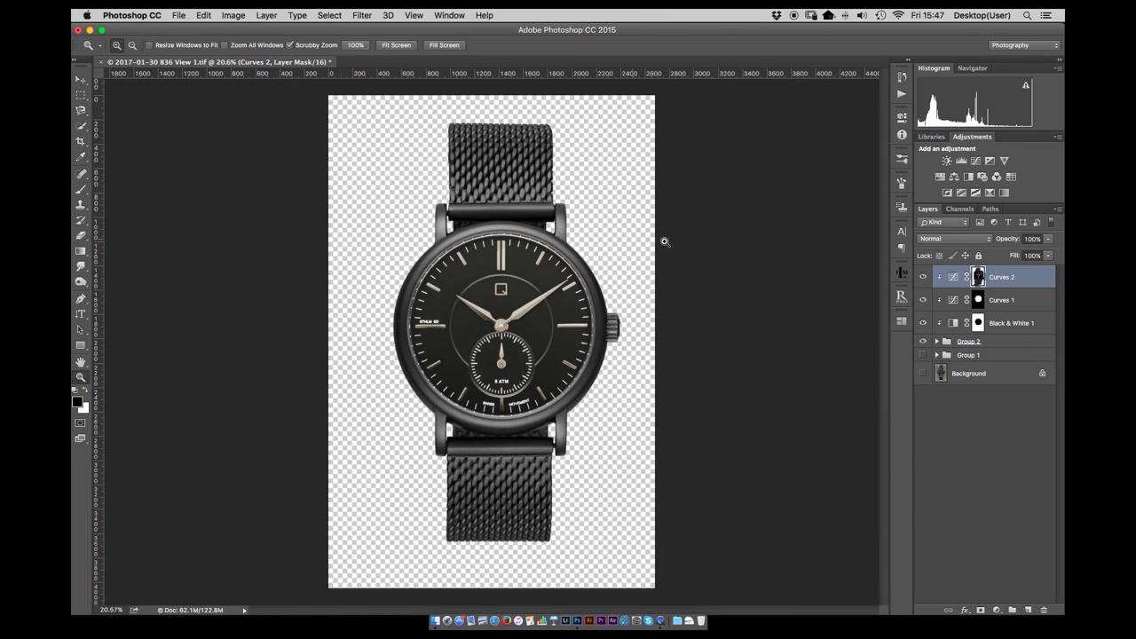
Raise the Curves 2 midtones, then run the Sharpen (High pass) action with radius 2
double_click(978, 277)
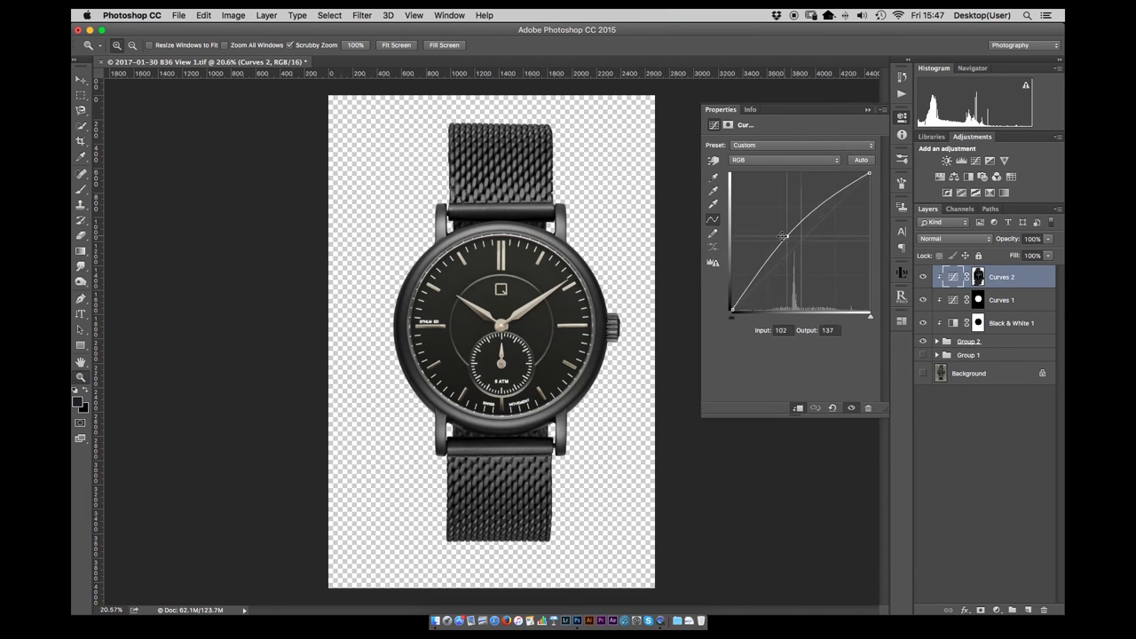
drag(784, 236, 802, 231)
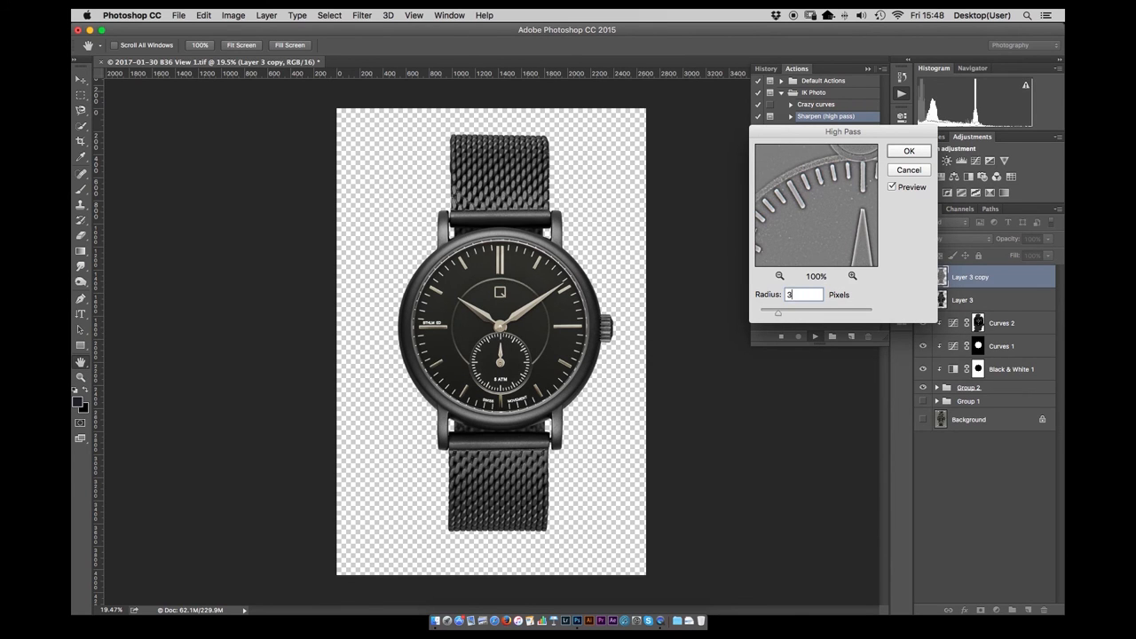
click(908, 149)
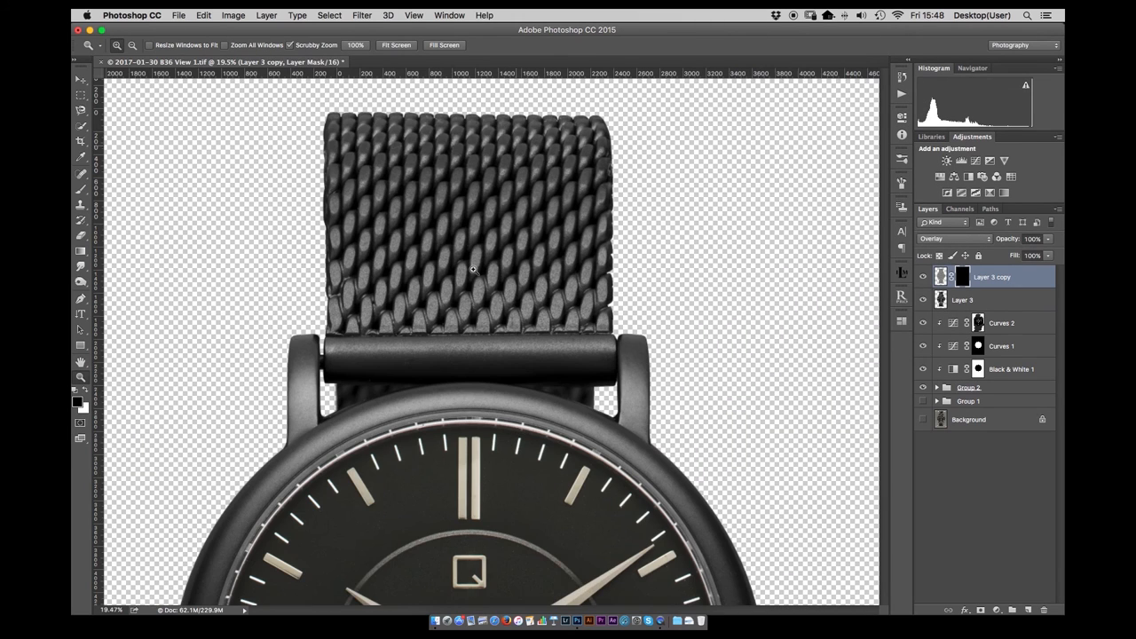